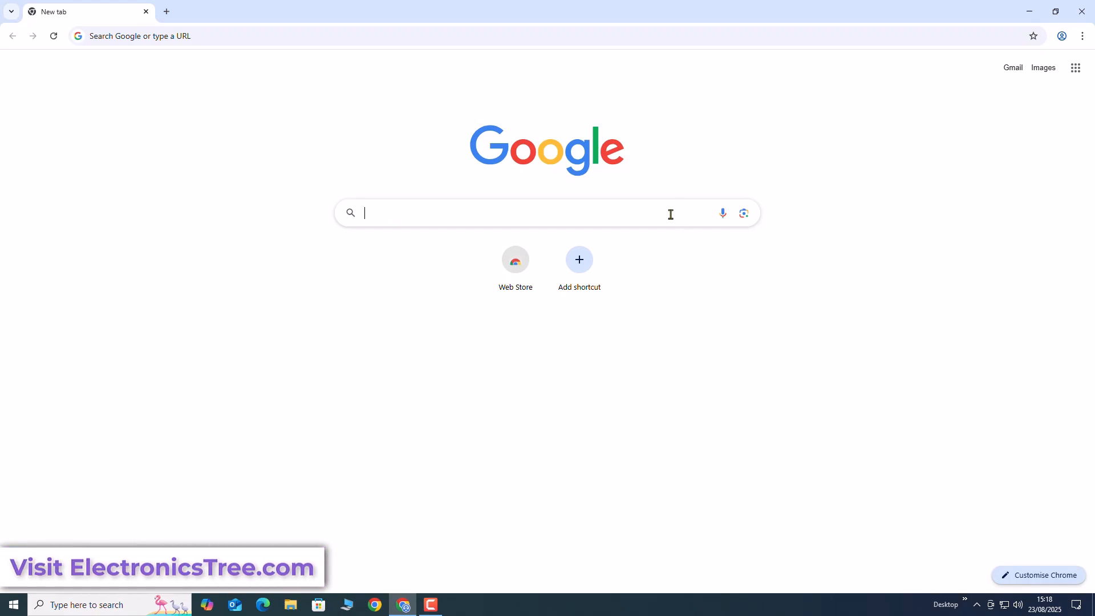
# Search Google for 'electronics tree' and open the 'Home - ELECTRONICS TREE' result
pyautogui.write('electronics tree')
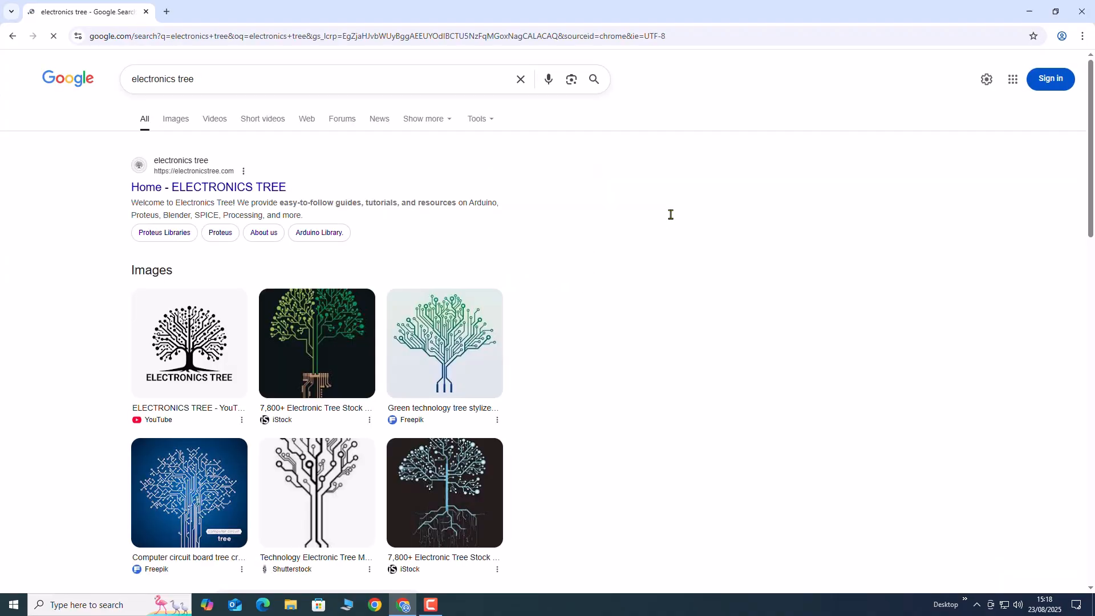
pyautogui.click(209, 186)
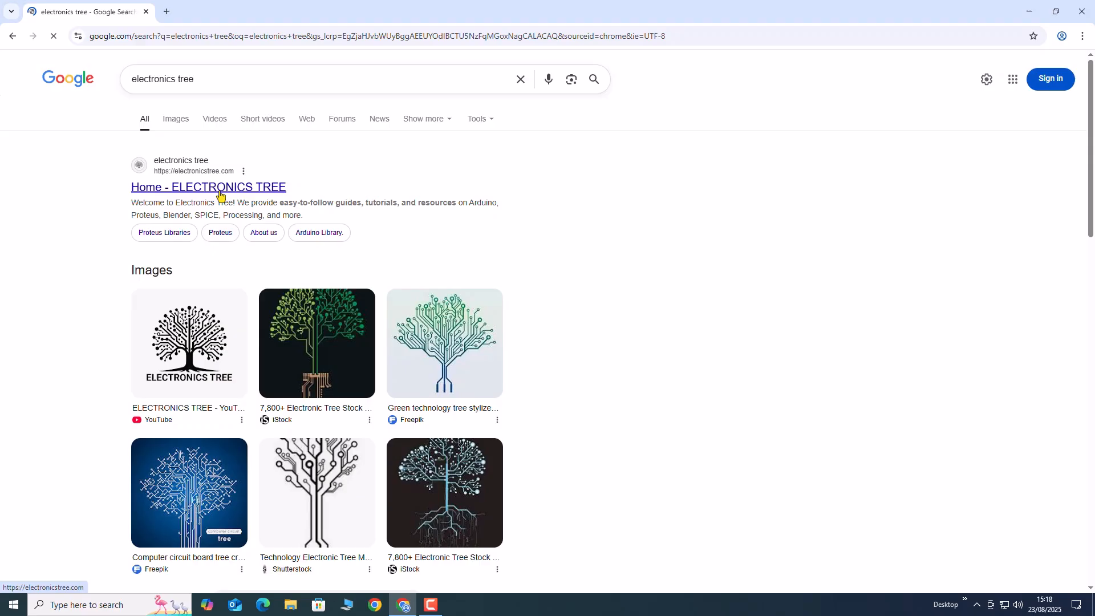
pyautogui.click(209, 187)
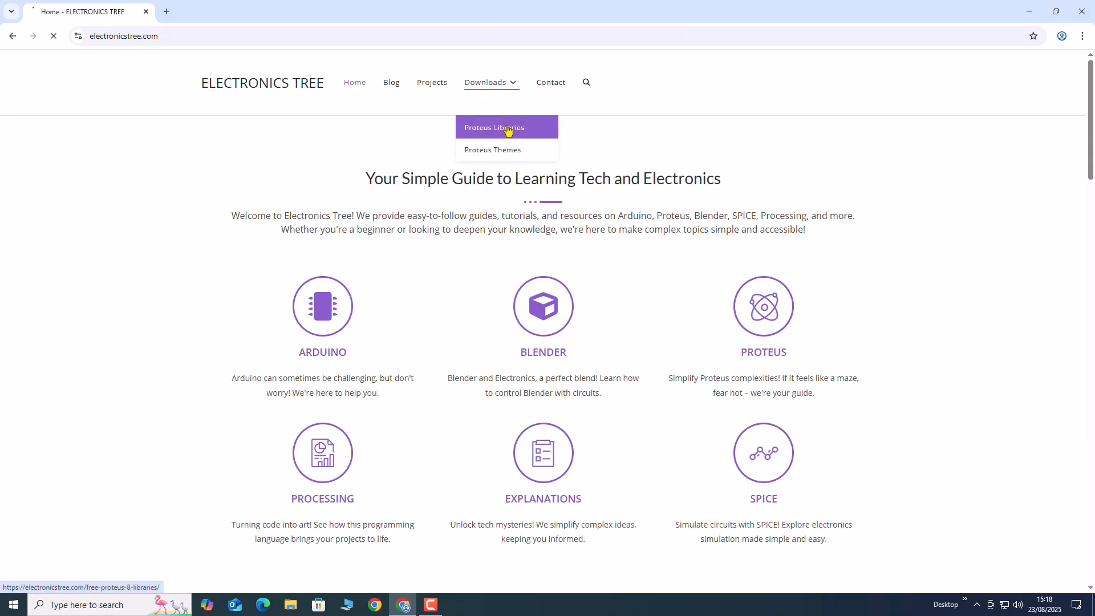
# Download the 'Arduino Relay Module - Proteus Library' ZIP from the Proteus Libraries page
pyautogui.click(494, 127)
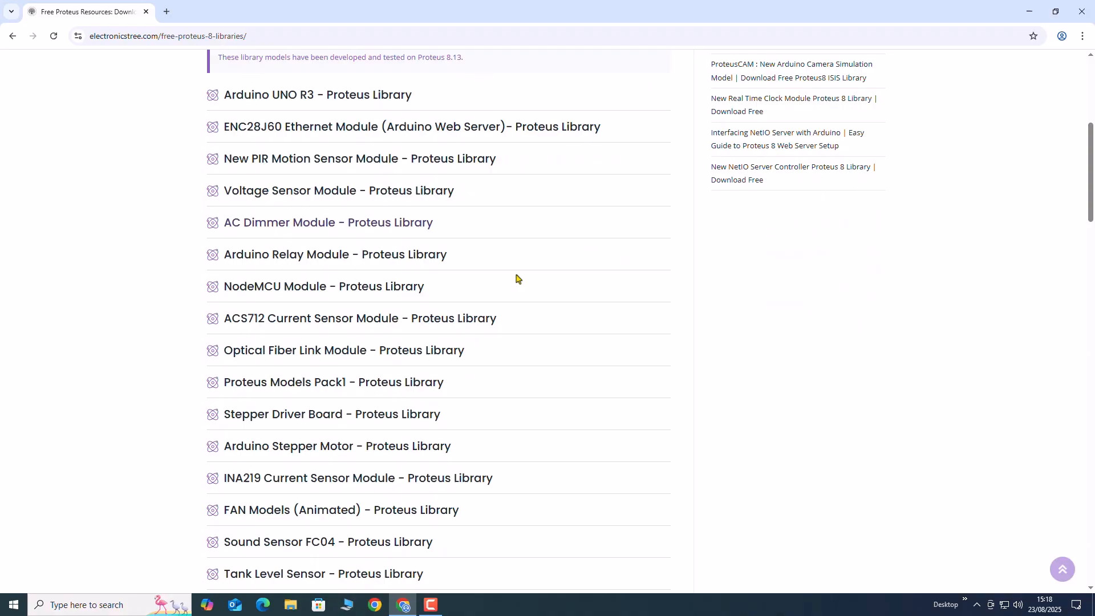
pyautogui.scroll(-3)
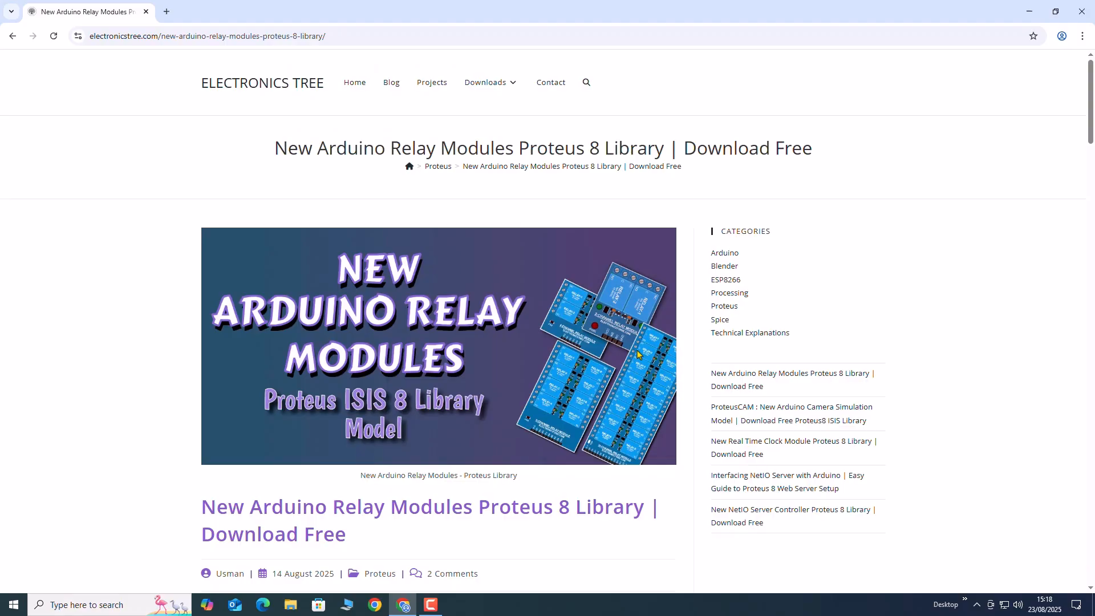
pyautogui.scroll(-3)
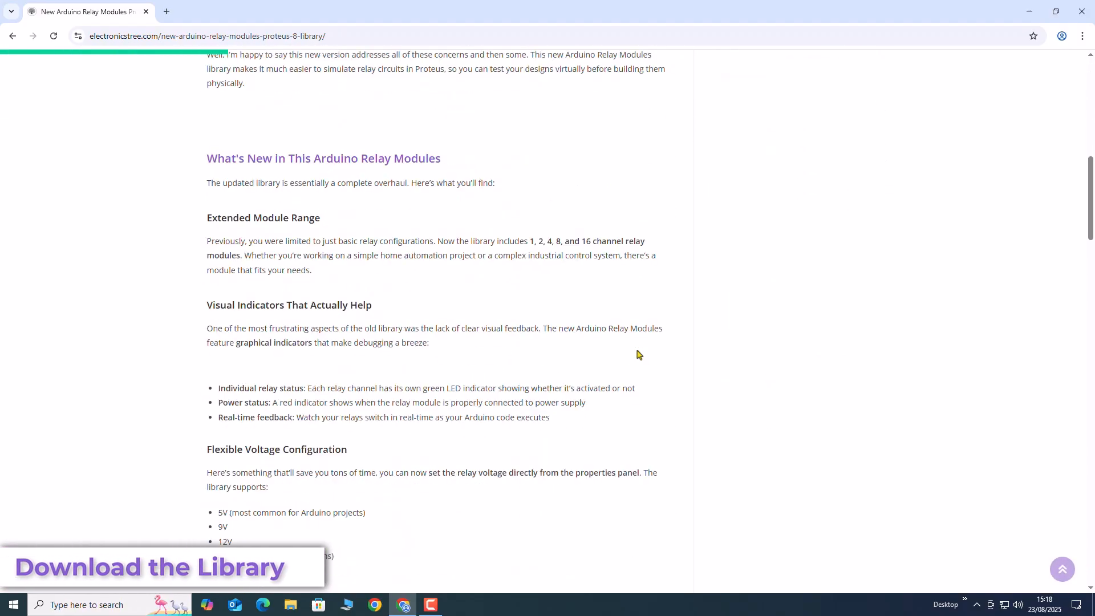
pyautogui.scroll(-3)
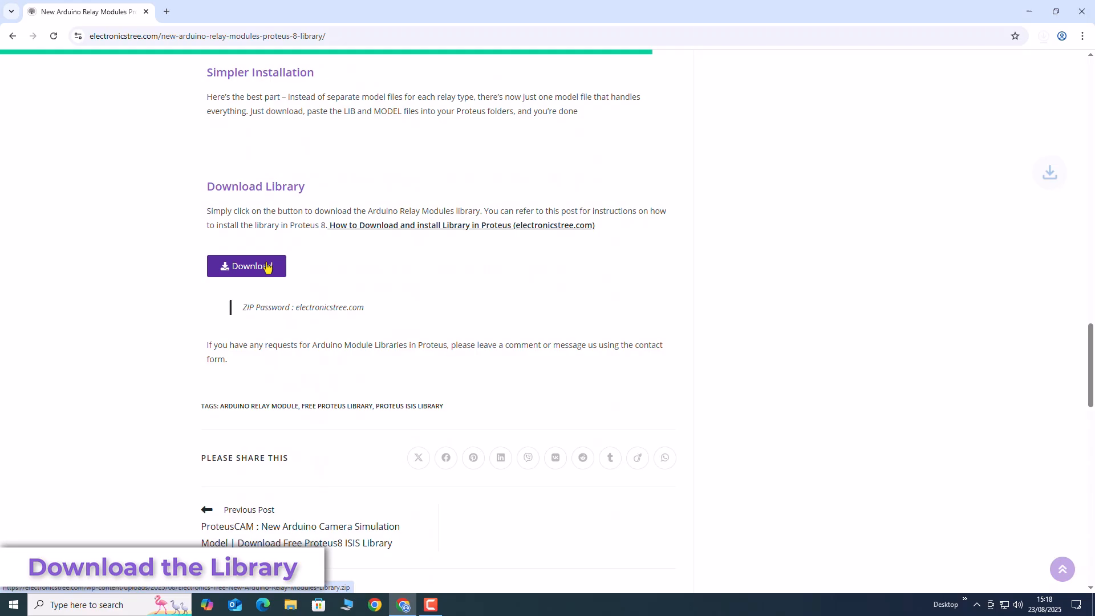
pyautogui.click(246, 265)
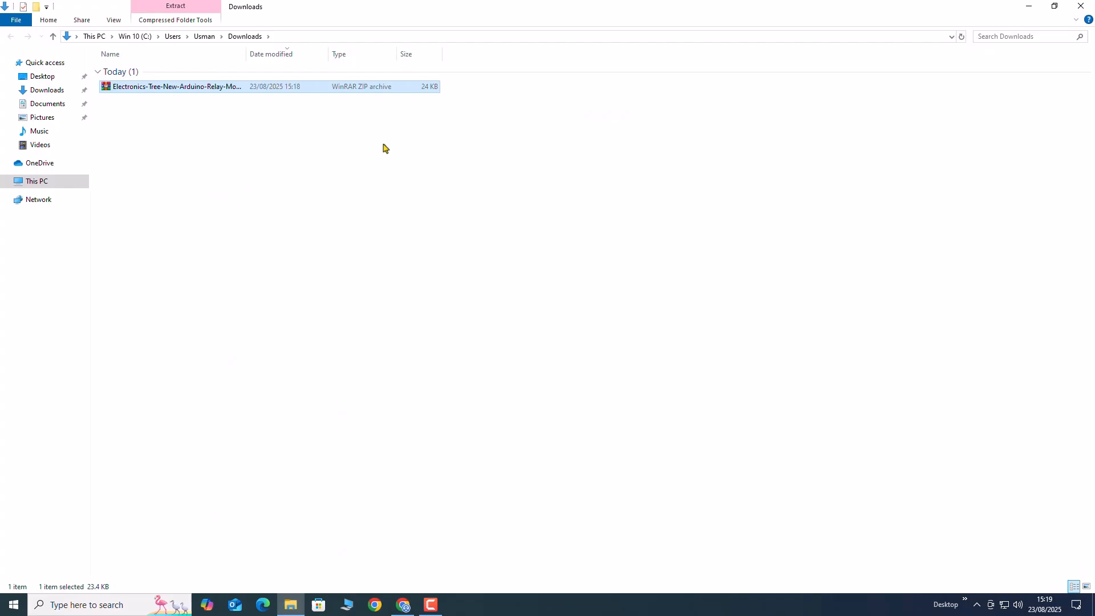
# Extract the relay modules ZIP using the password electronicstree.com
pyautogui.rightClick(176, 86)
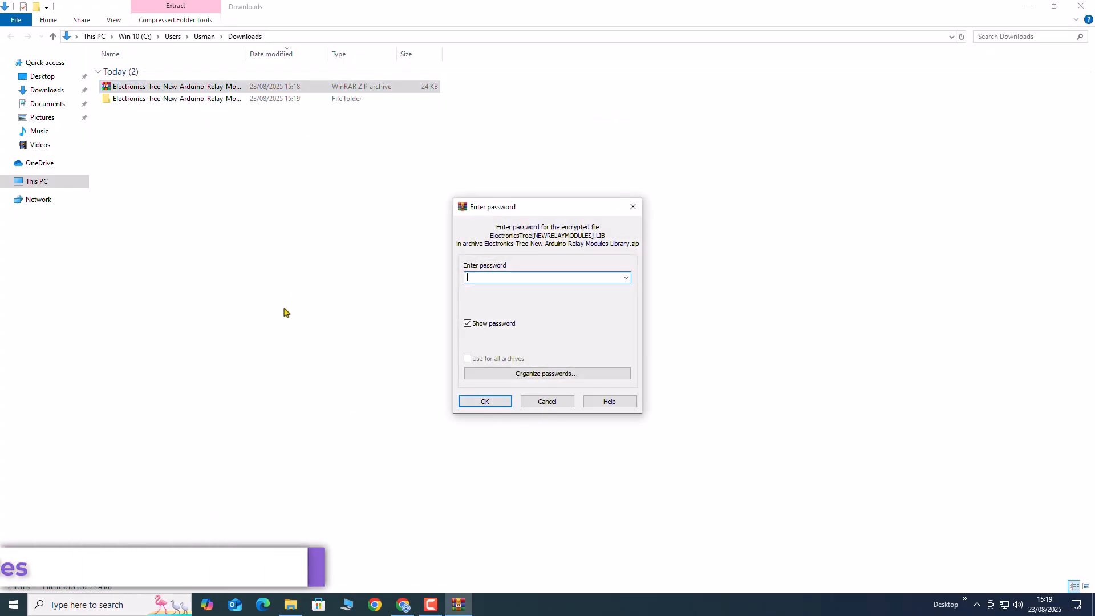
pyautogui.write('electronicstree.co')
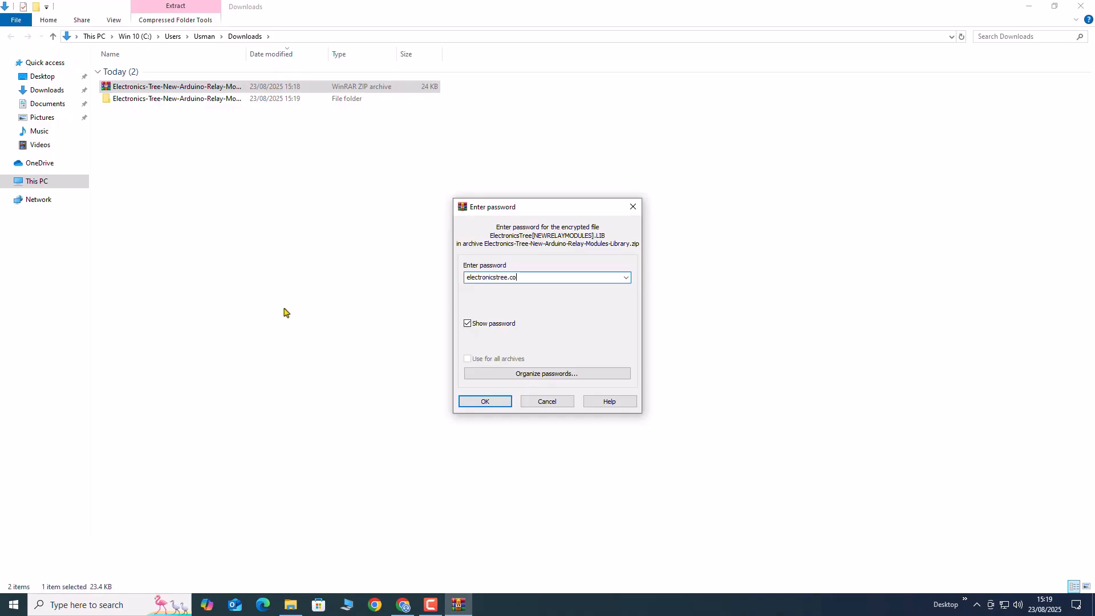
pyautogui.write('m')
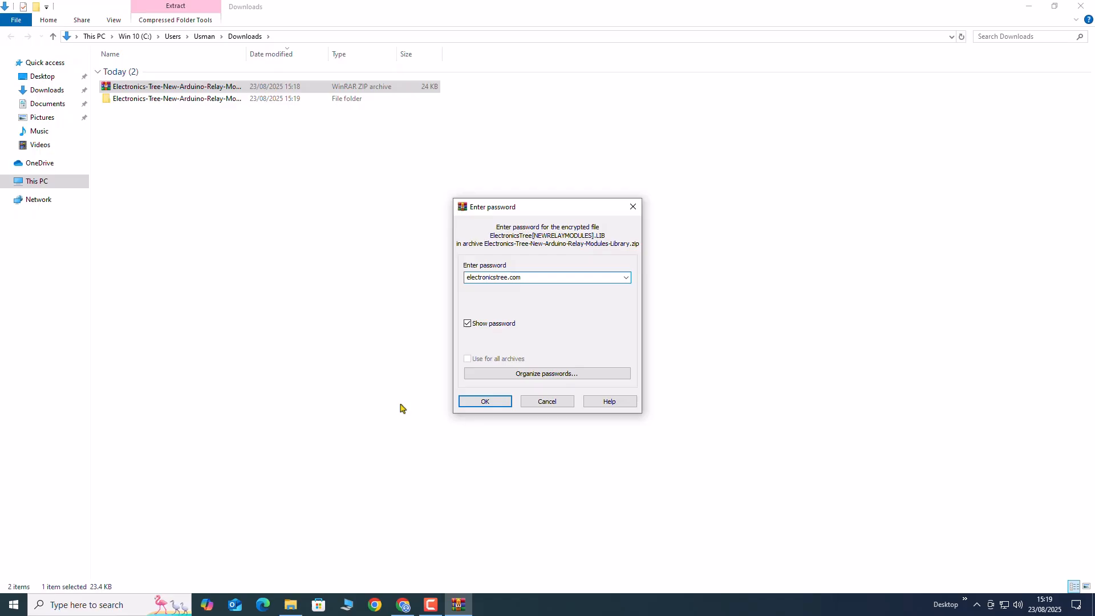
pyautogui.click(484, 401)
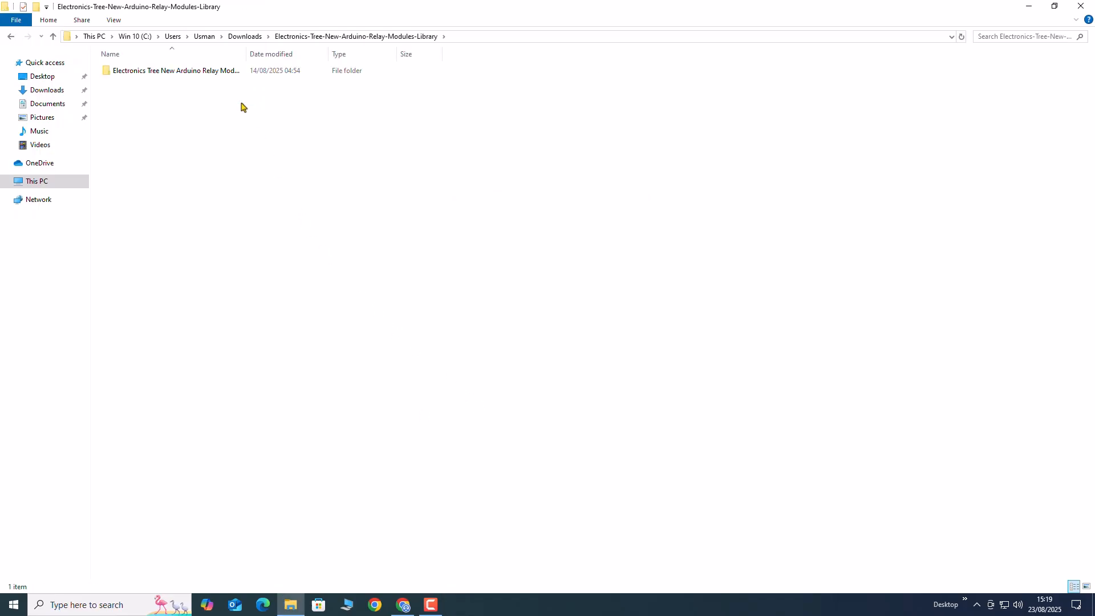
# Open the 'Electronics Tree New Arduino Relay Modules Library' folder containing LIB and MODEL
pyautogui.doubleClick(174, 70)
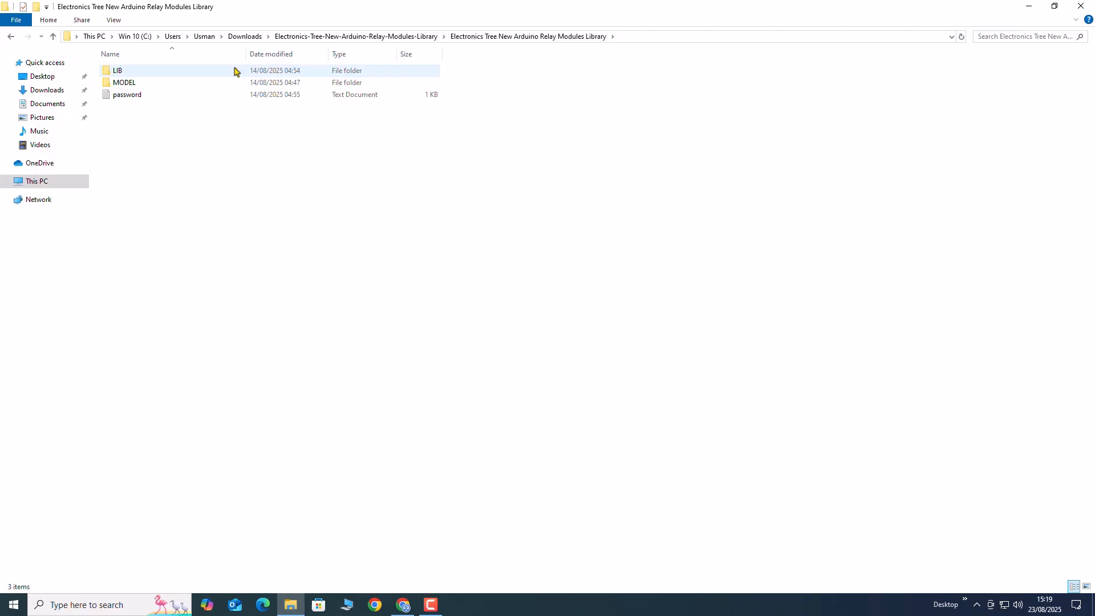
pyautogui.click(597, 199)
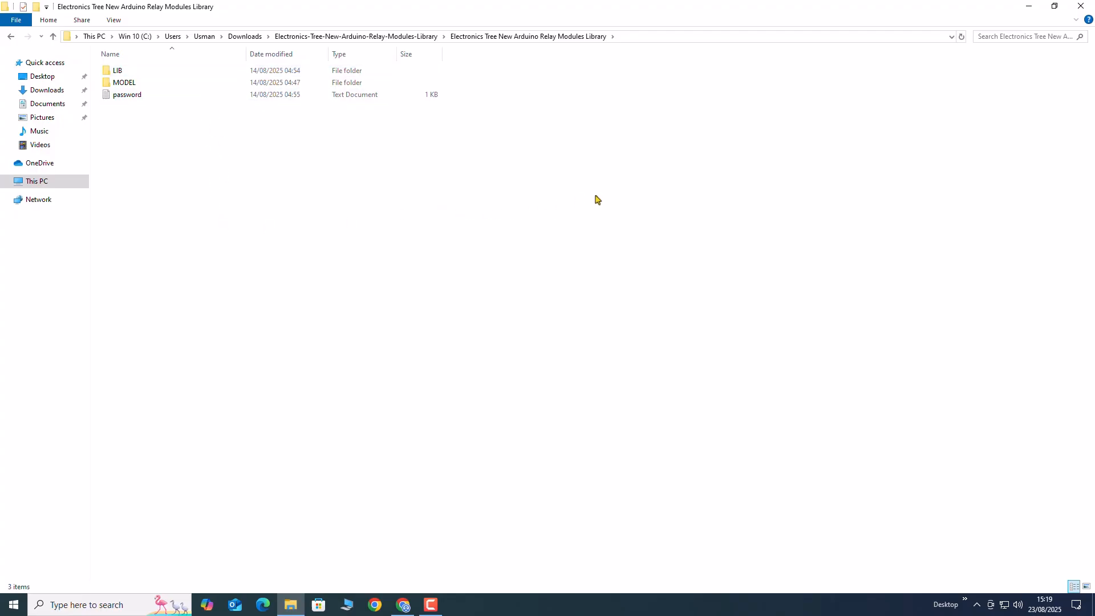
pyautogui.moveTo(733, 207)
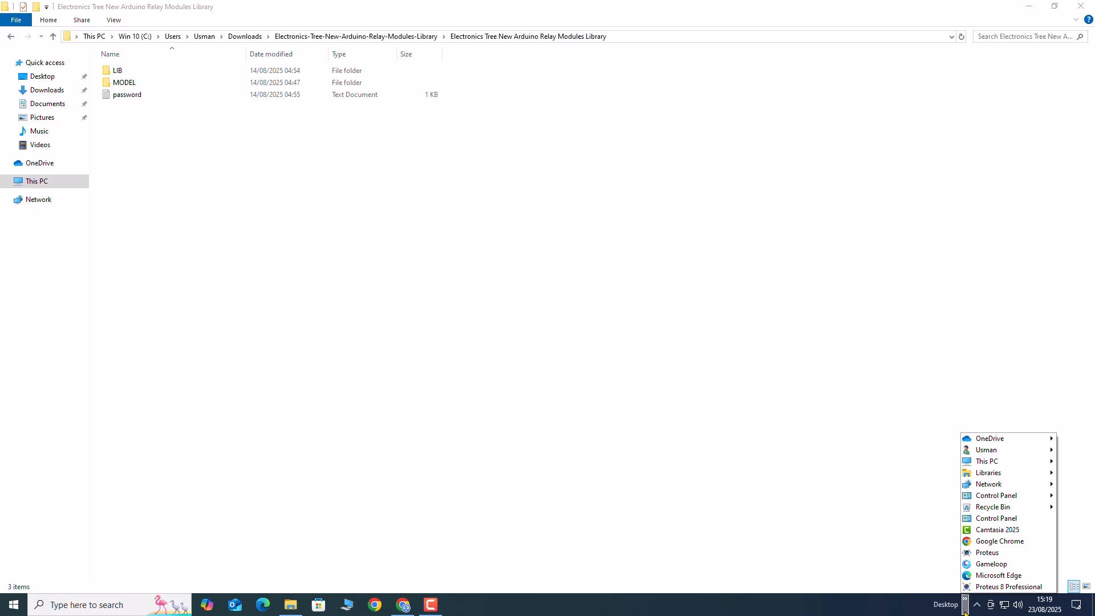
# Launch Proteus 9 and check the Library and simulation Models folder paths in System Settings
pyautogui.click(987, 553)
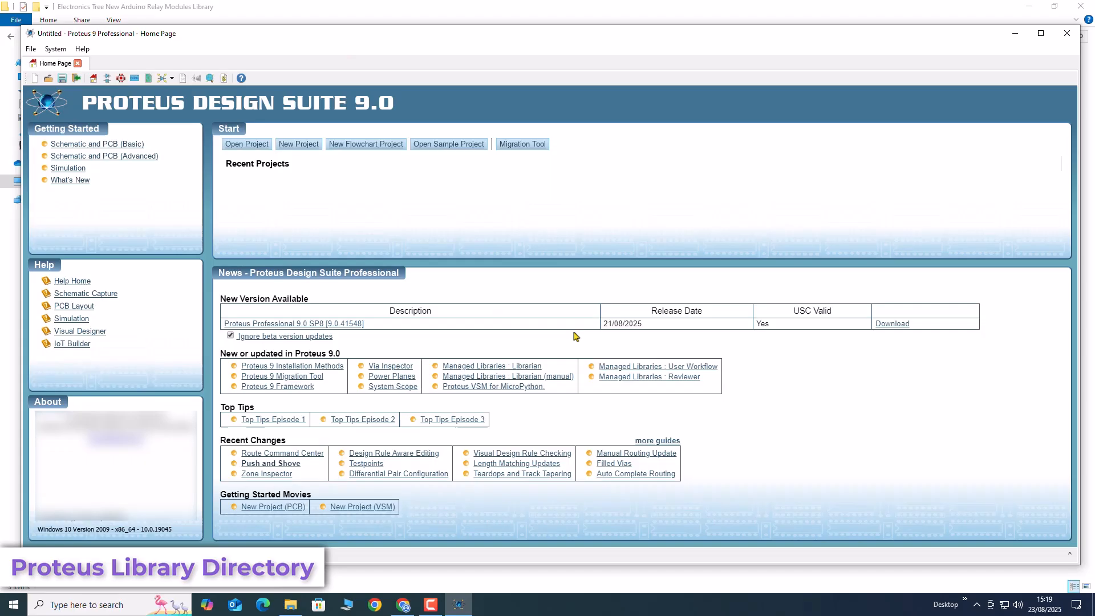
pyautogui.click(56, 48)
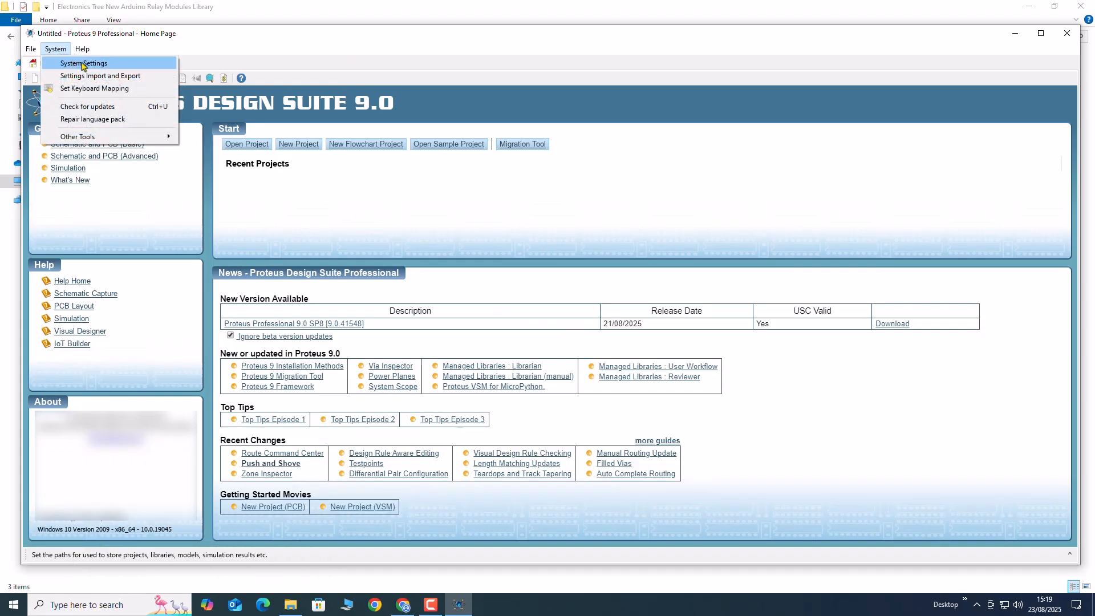
pyautogui.click(83, 63)
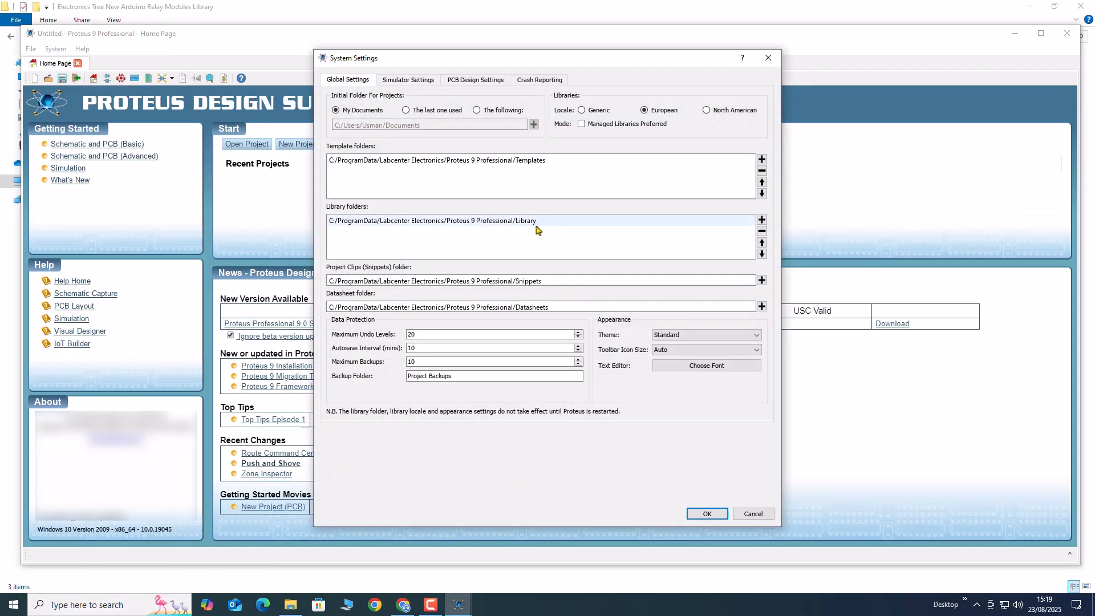
pyautogui.click(433, 220)
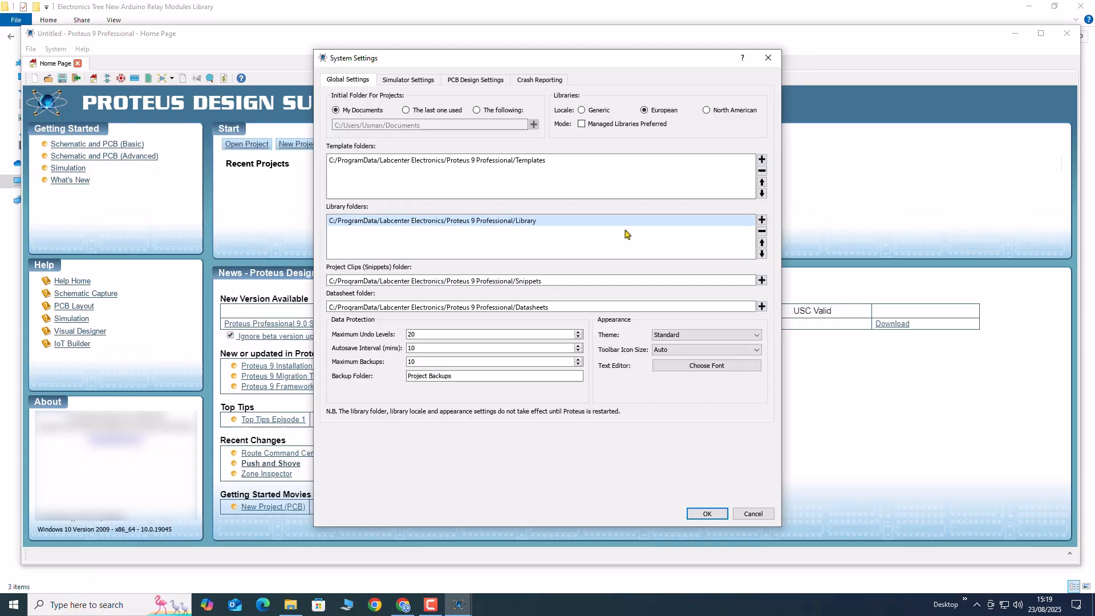
pyautogui.click(408, 79)
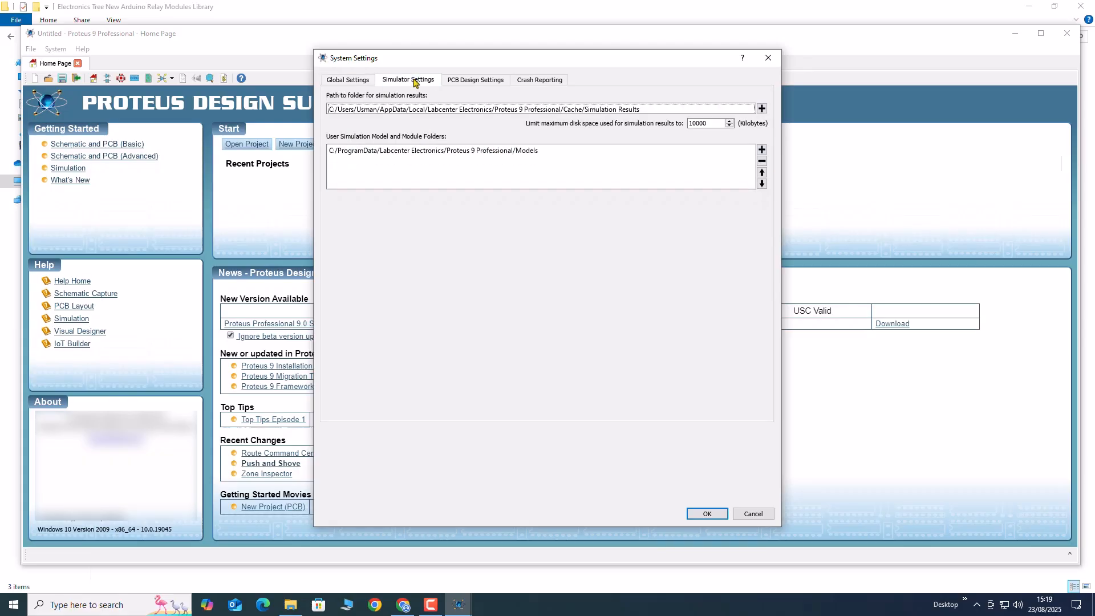
pyautogui.click(432, 150)
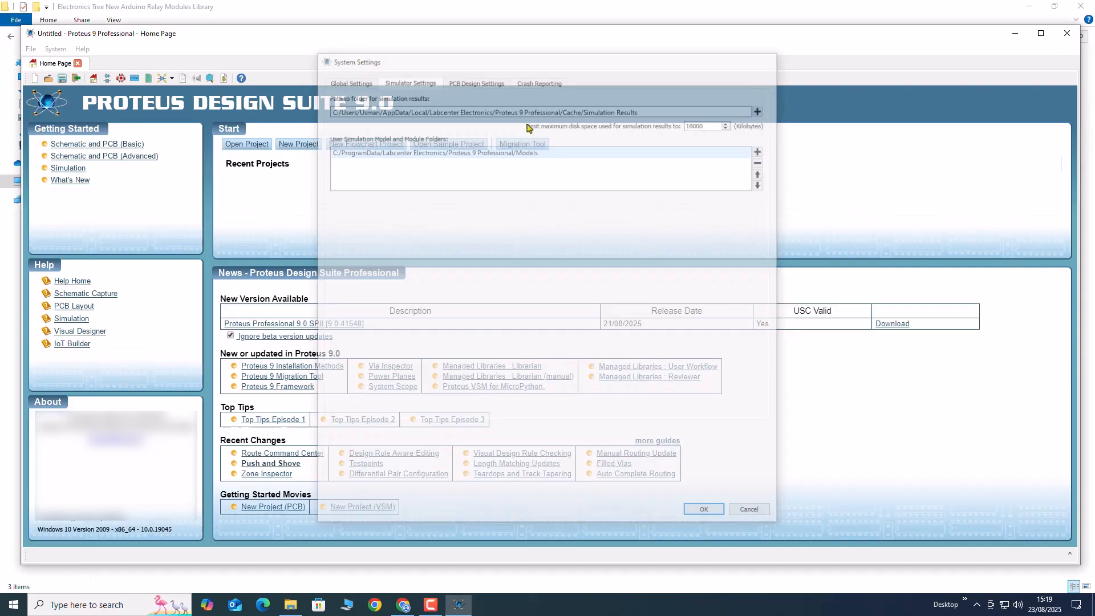
pyautogui.click(703, 508)
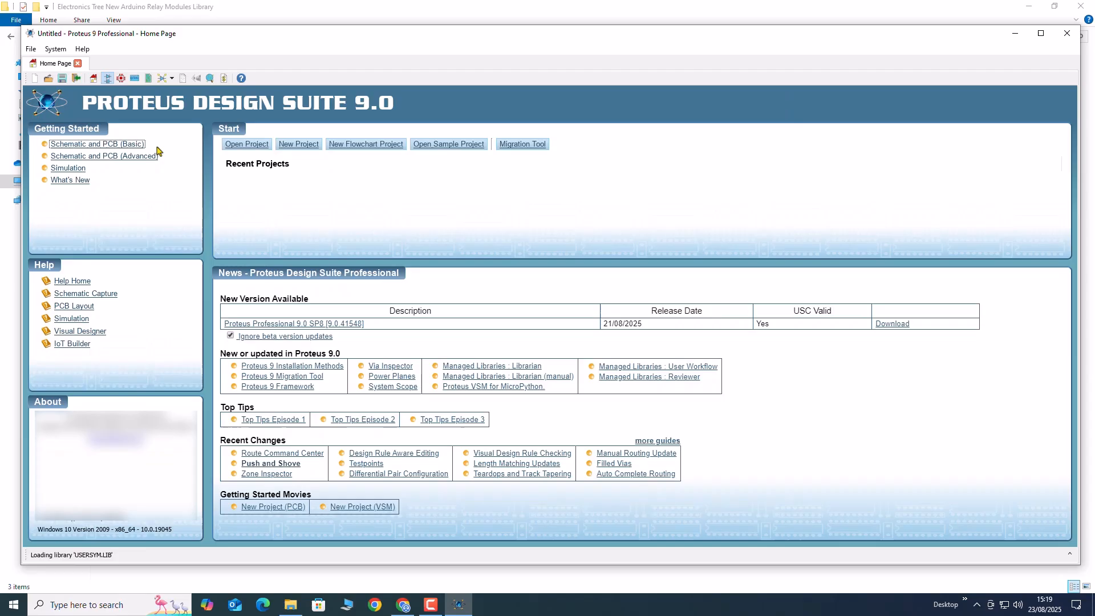
# Open a blank schematic, search Pick Devices for 'relay', then browse Sensor and Modules
pyautogui.click(97, 144)
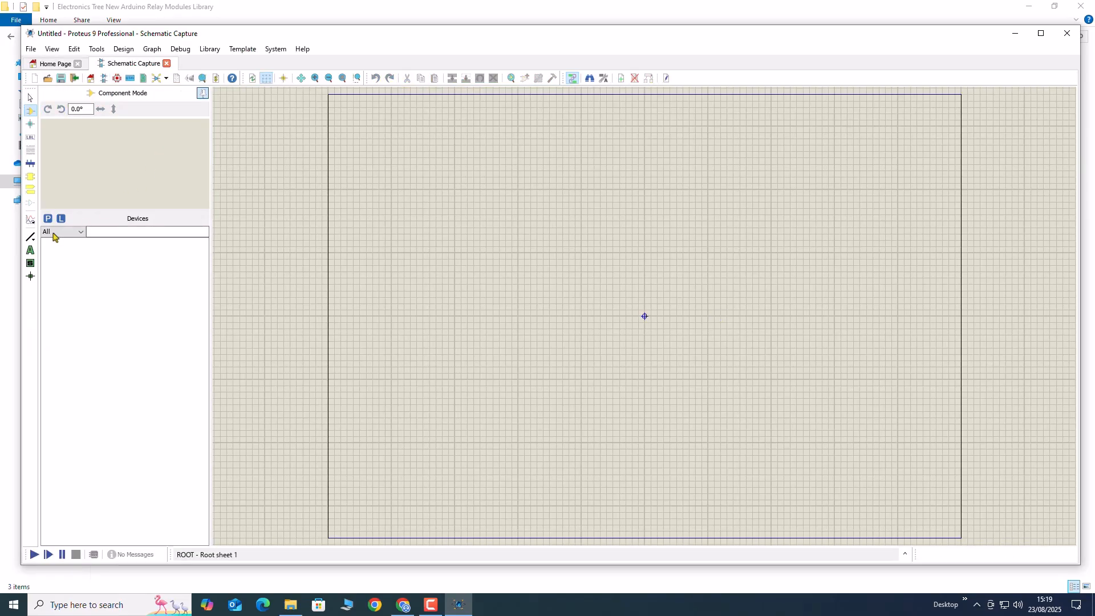
pyautogui.click(46, 219)
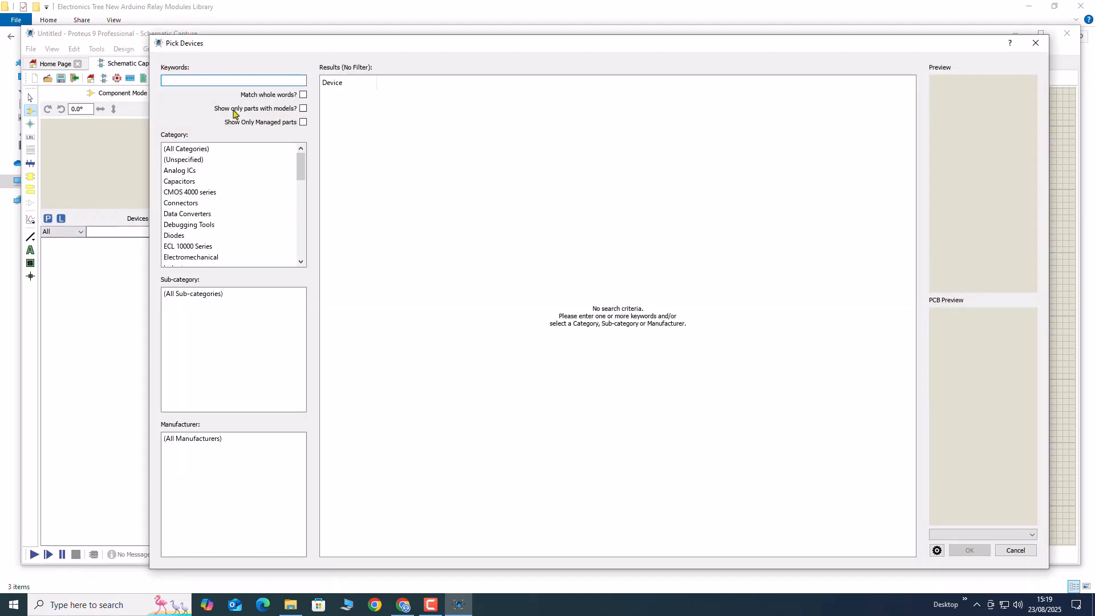
pyautogui.write('relay')
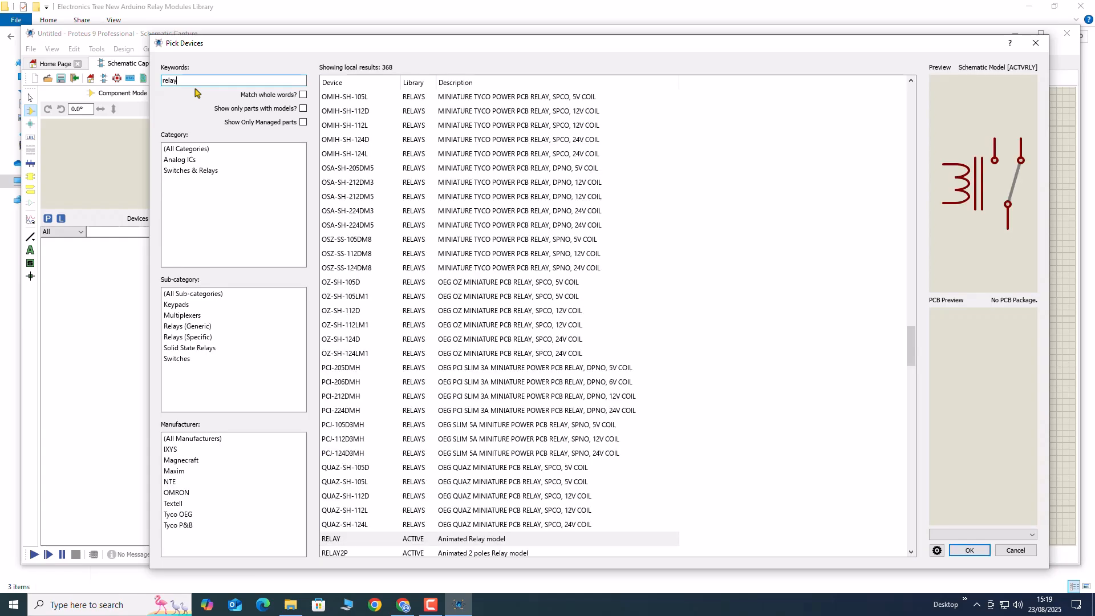
pyautogui.moveTo(273, 236)
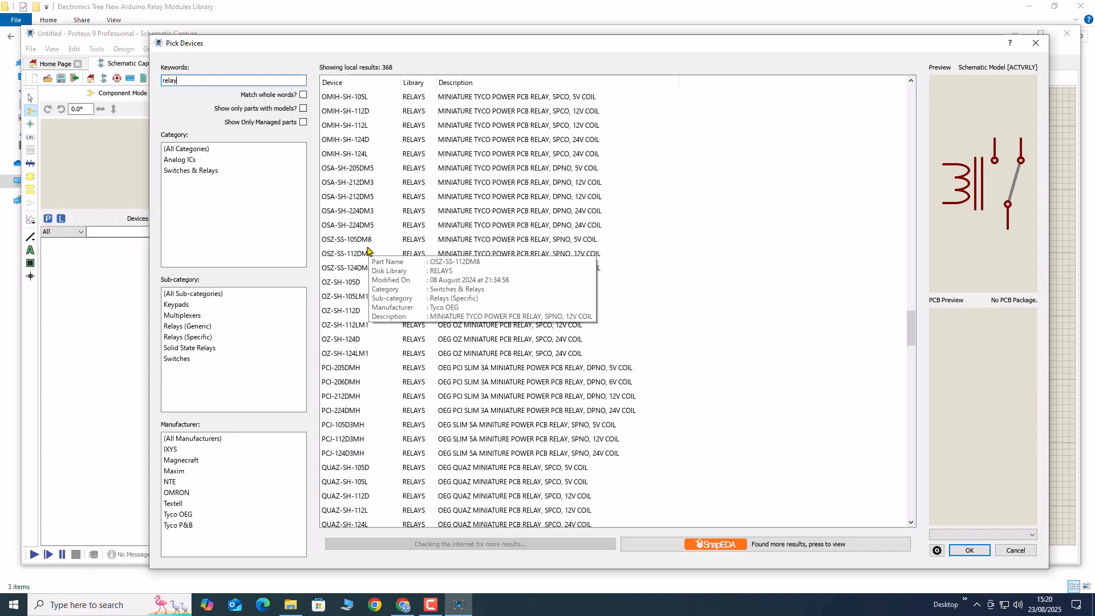
pyautogui.scroll(-3)
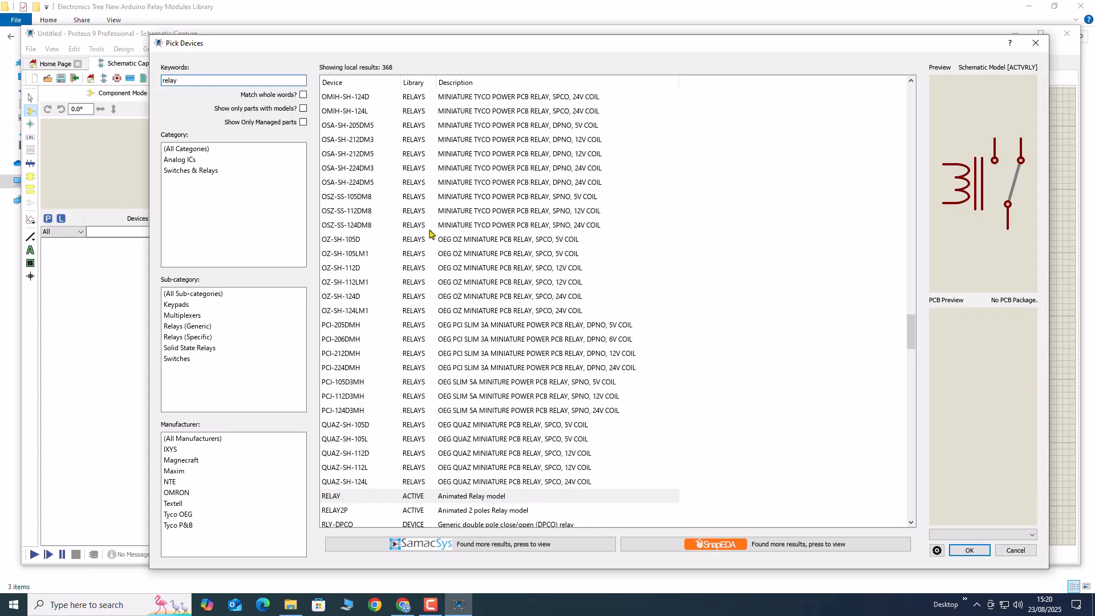
pyautogui.click(231, 80)
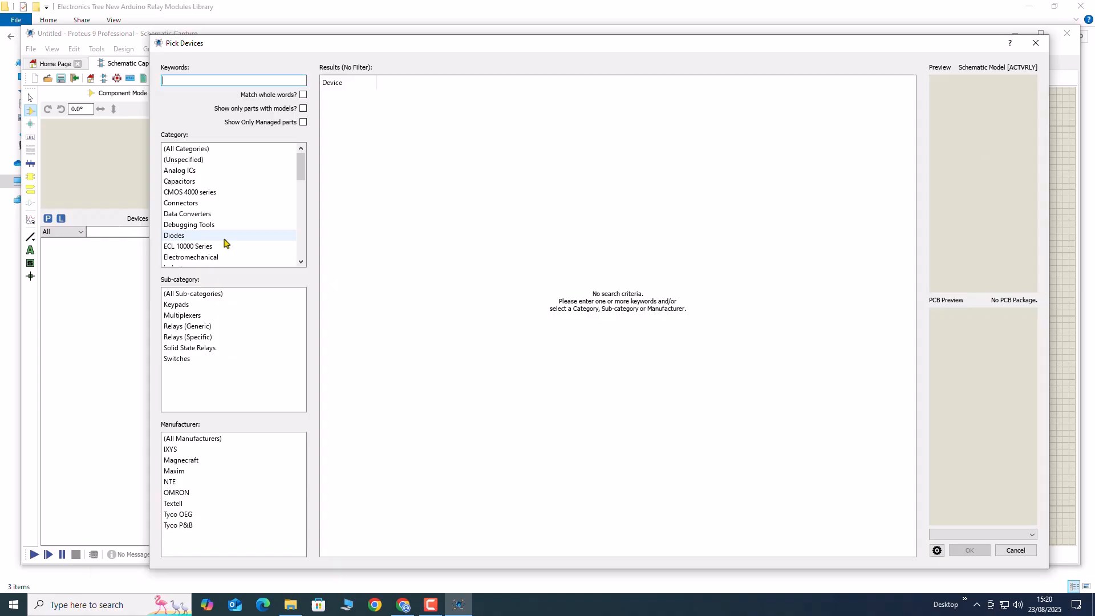
pyautogui.click(193, 234)
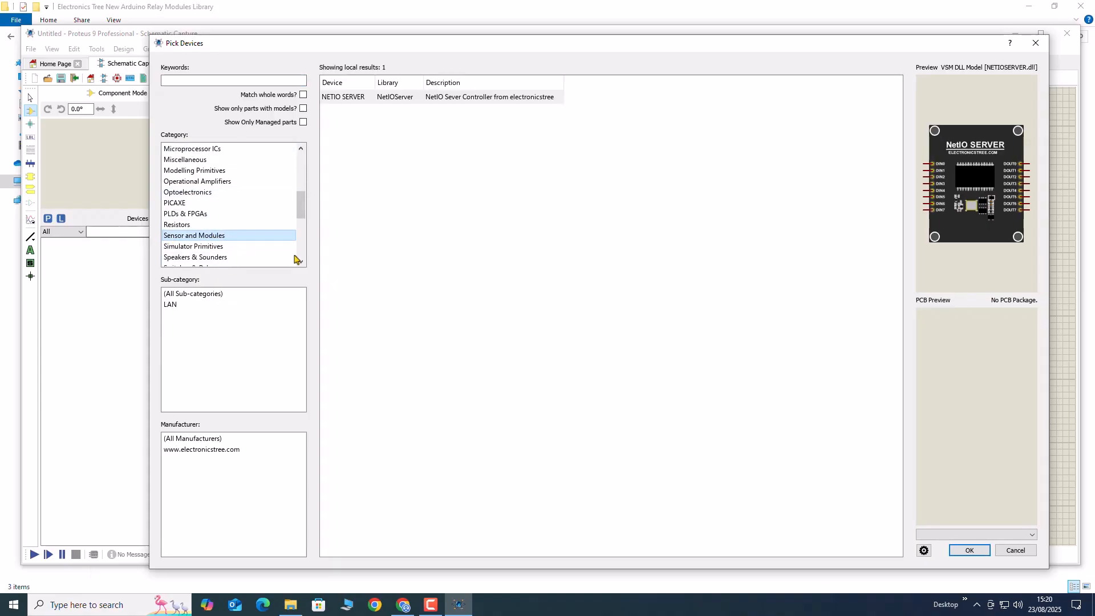
pyautogui.moveTo(1035, 43)
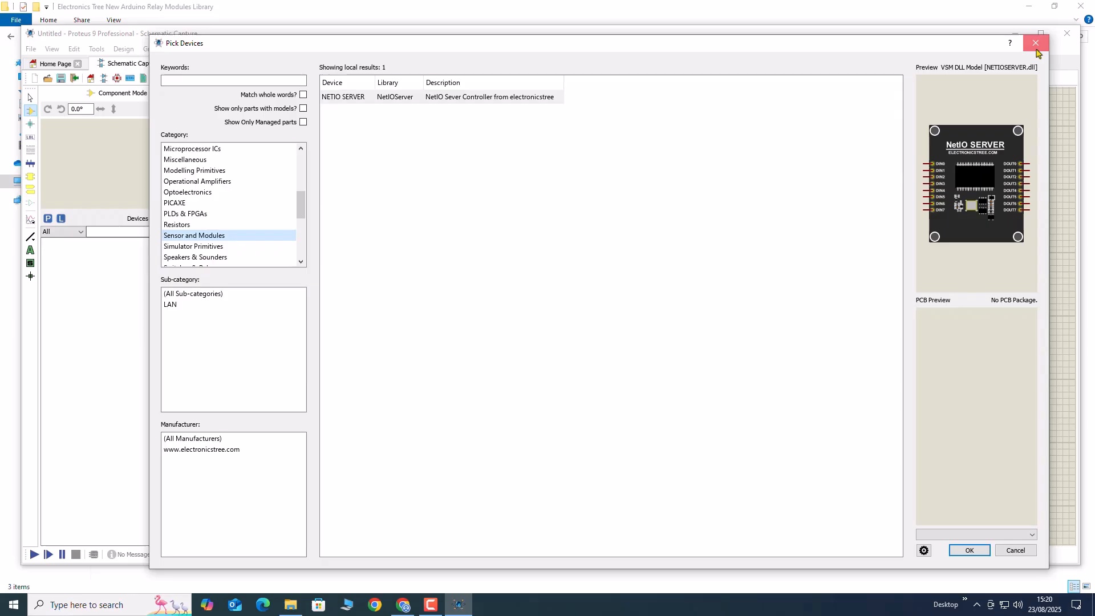
# Close Pick Devices and navigate File Explorer to the Win 10 (C:) drive root
pyautogui.click(1035, 42)
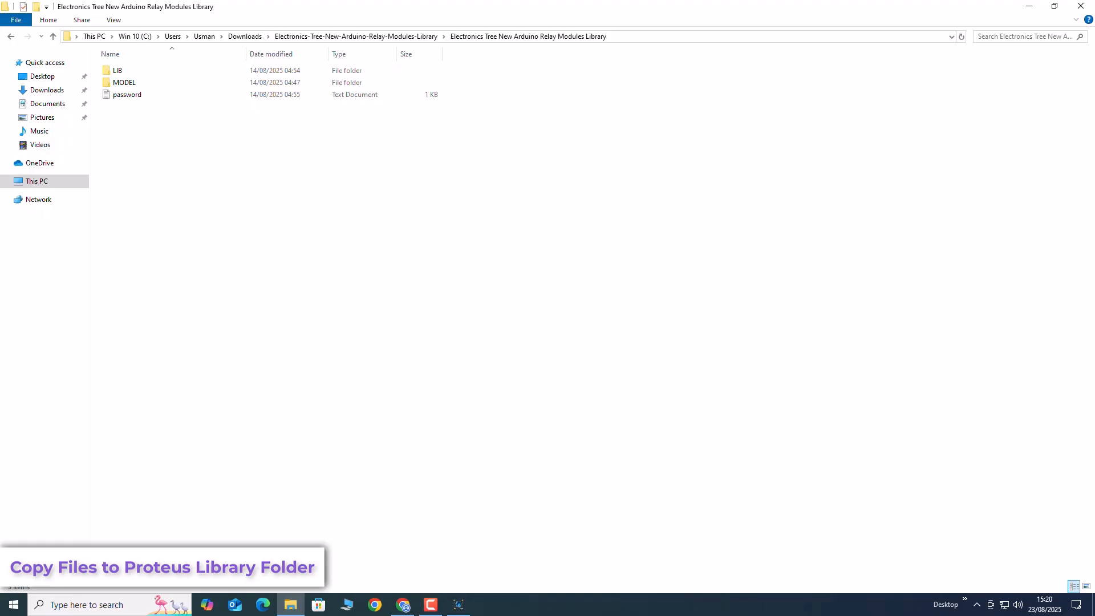
pyautogui.click(37, 180)
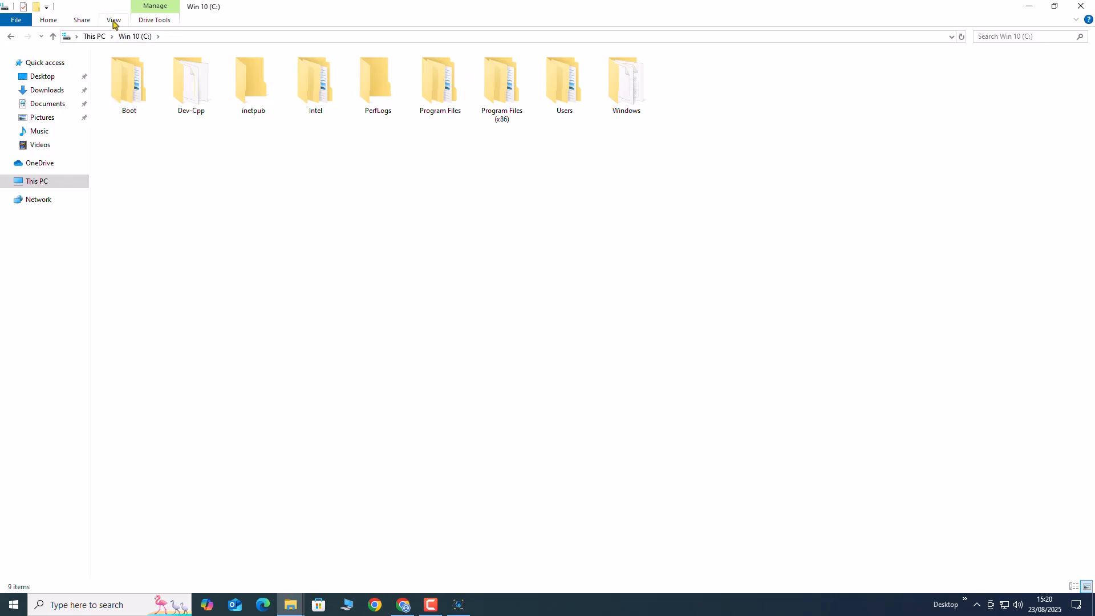
# Enable and apply 'Show hidden files, folders and drives' in Folder Options
pyautogui.click(113, 20)
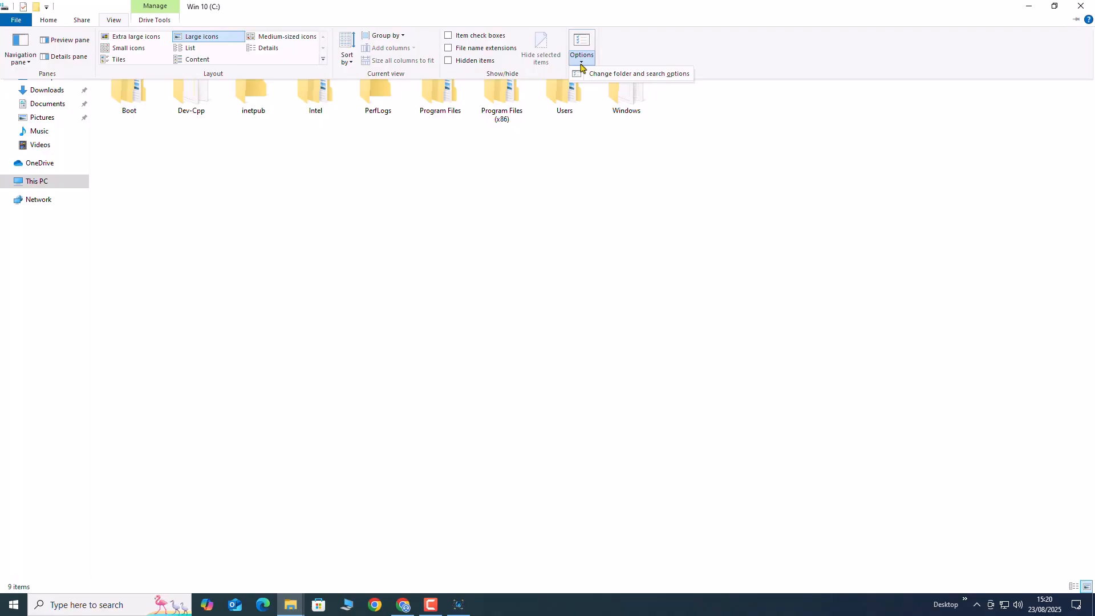
pyautogui.click(581, 49)
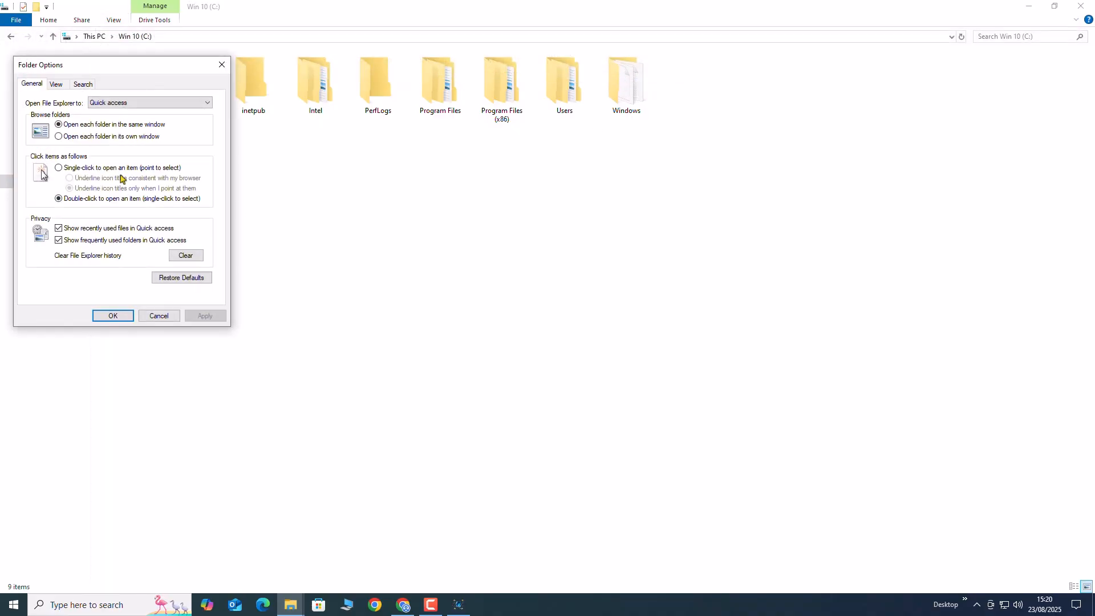
pyautogui.click(56, 84)
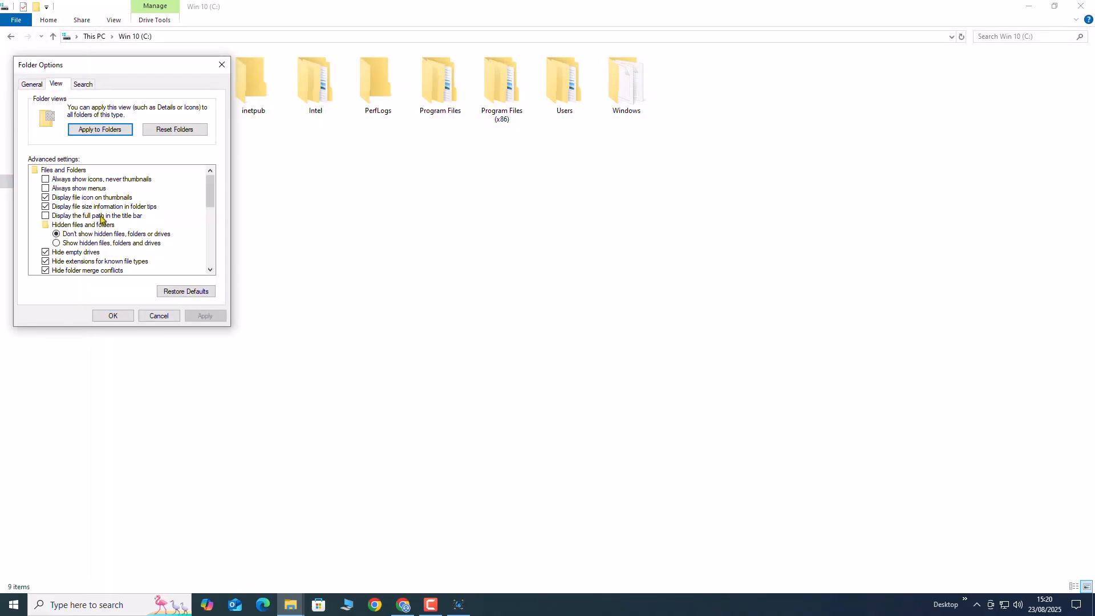
pyautogui.click(56, 242)
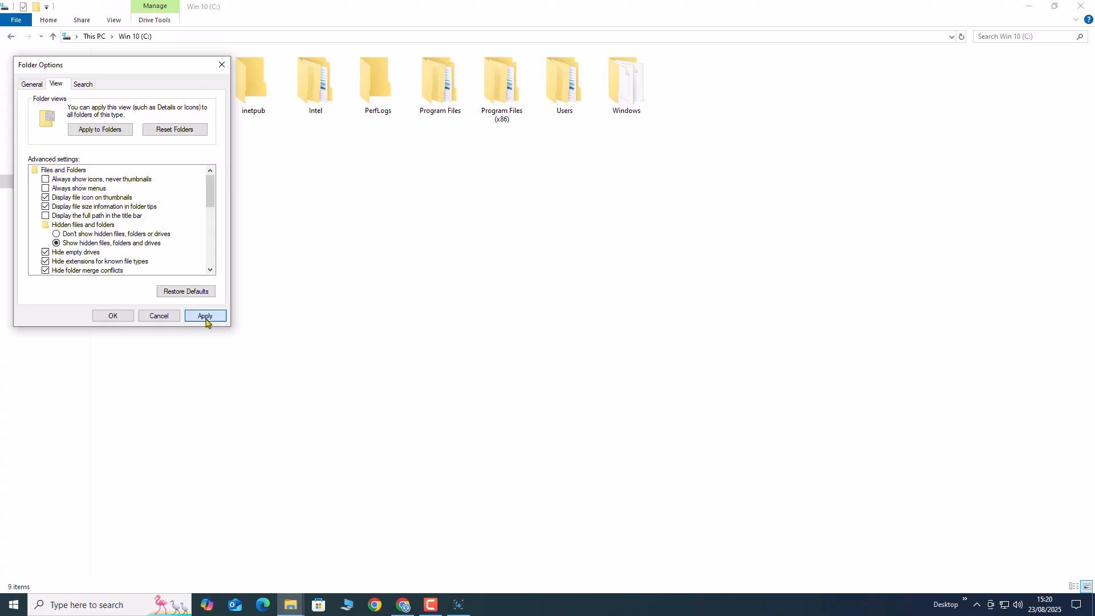
pyautogui.click(112, 315)
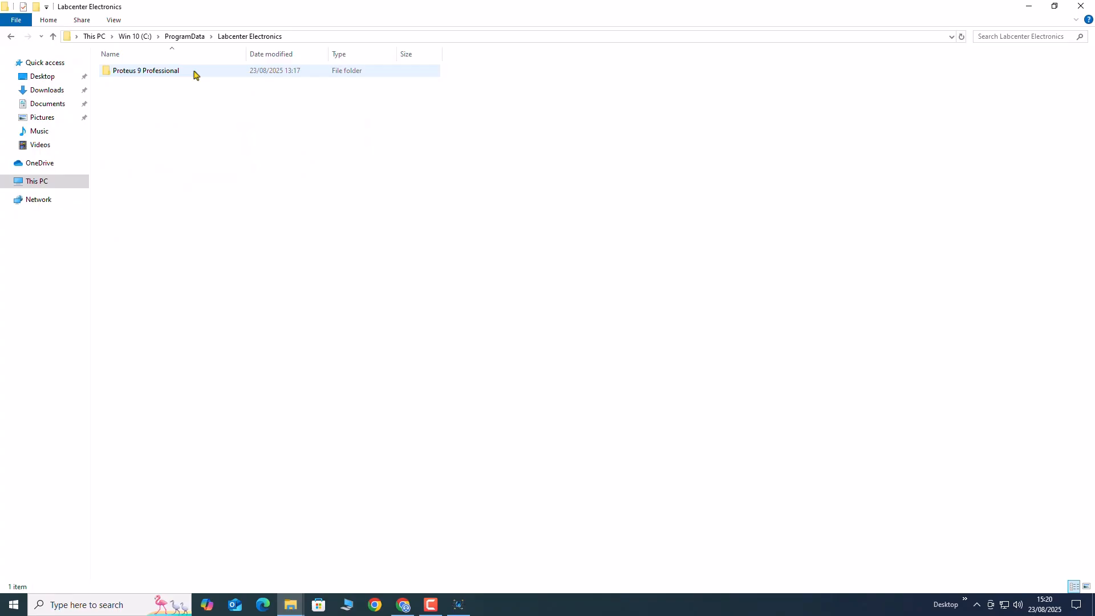
# Open the Proteus 9 Professional Library folder beside the downloaded LIB folder
pyautogui.doubleClick(145, 71)
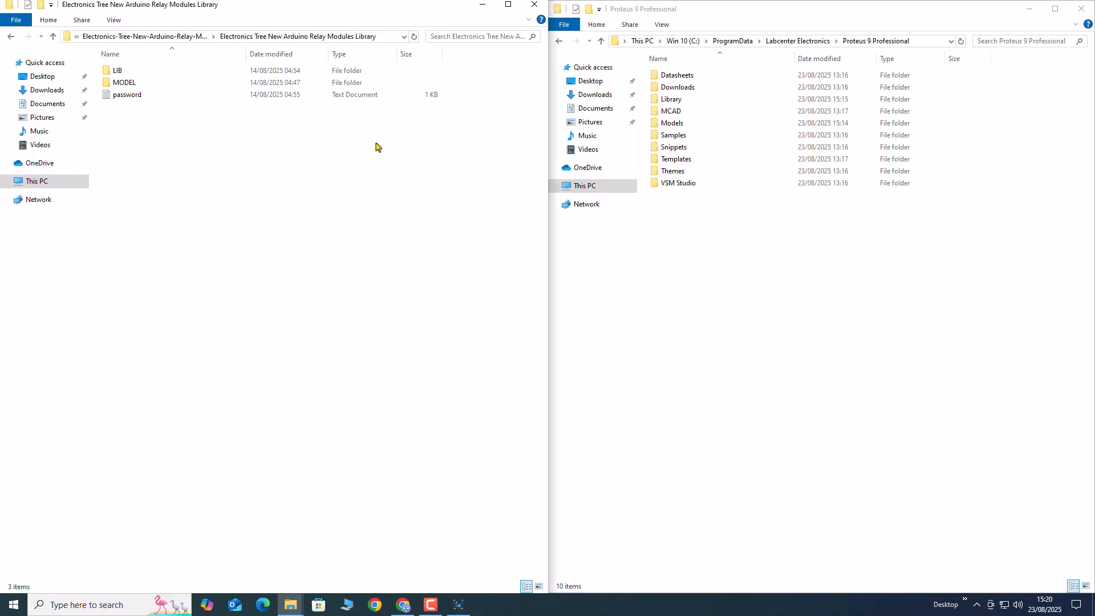
pyautogui.click(671, 111)
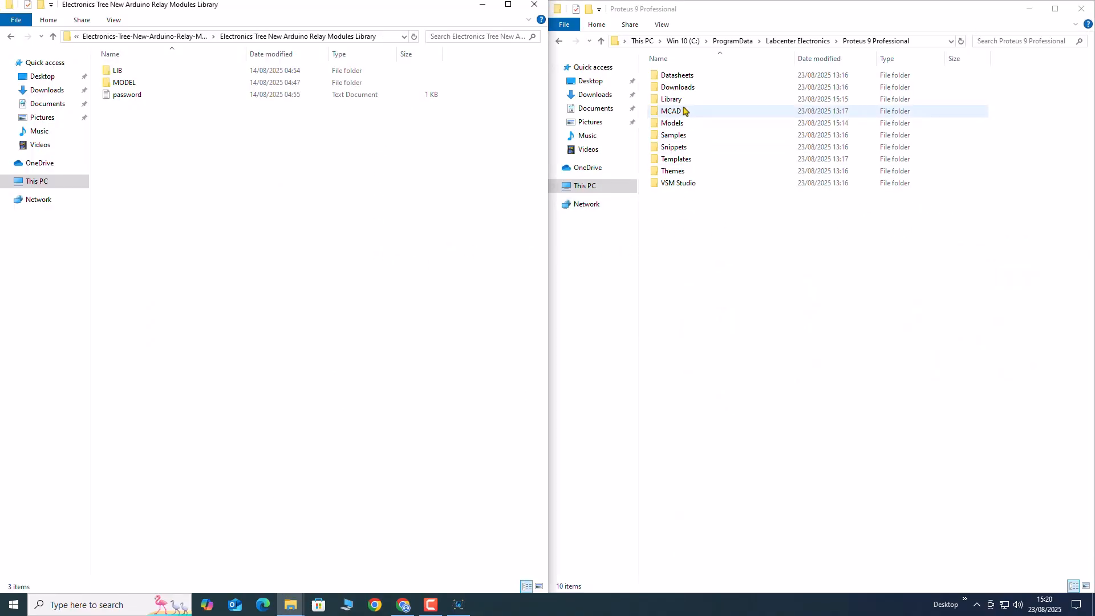
pyautogui.doubleClick(671, 99)
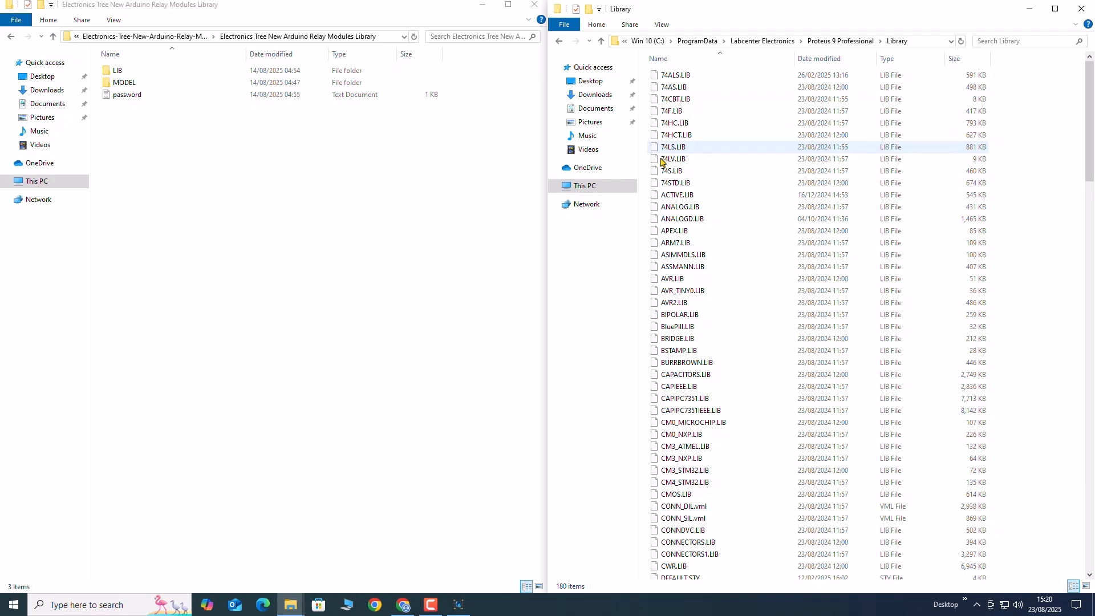
pyautogui.doubleClick(117, 69)
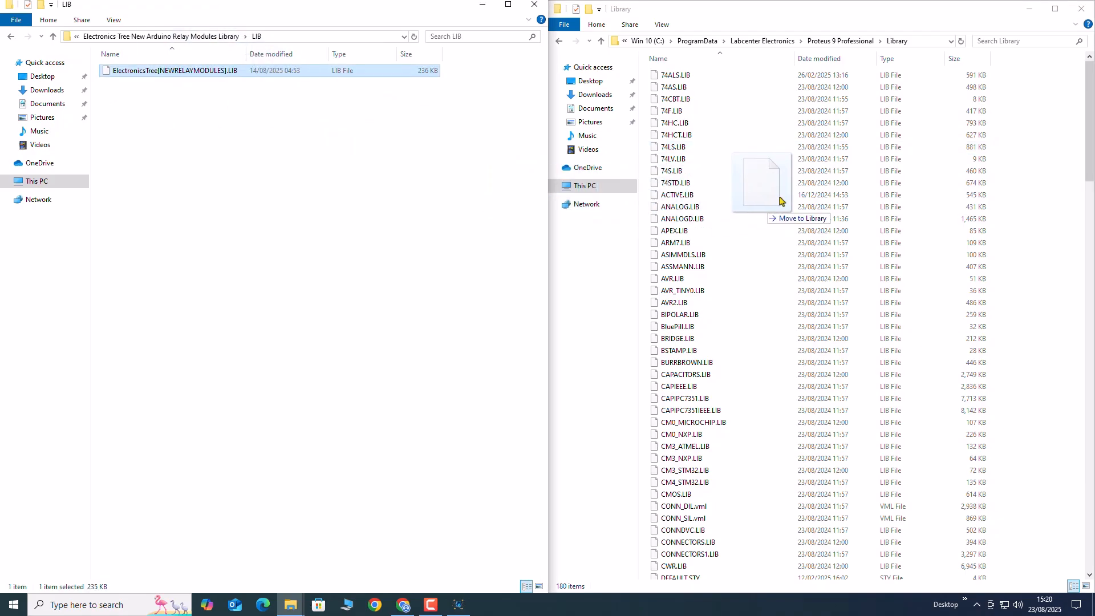
# Move the LIB file into Proteus Library and RELAYMODULES.LML into Proteus Models
pyautogui.moveTo(173, 69); pyautogui.dragTo(762, 181)
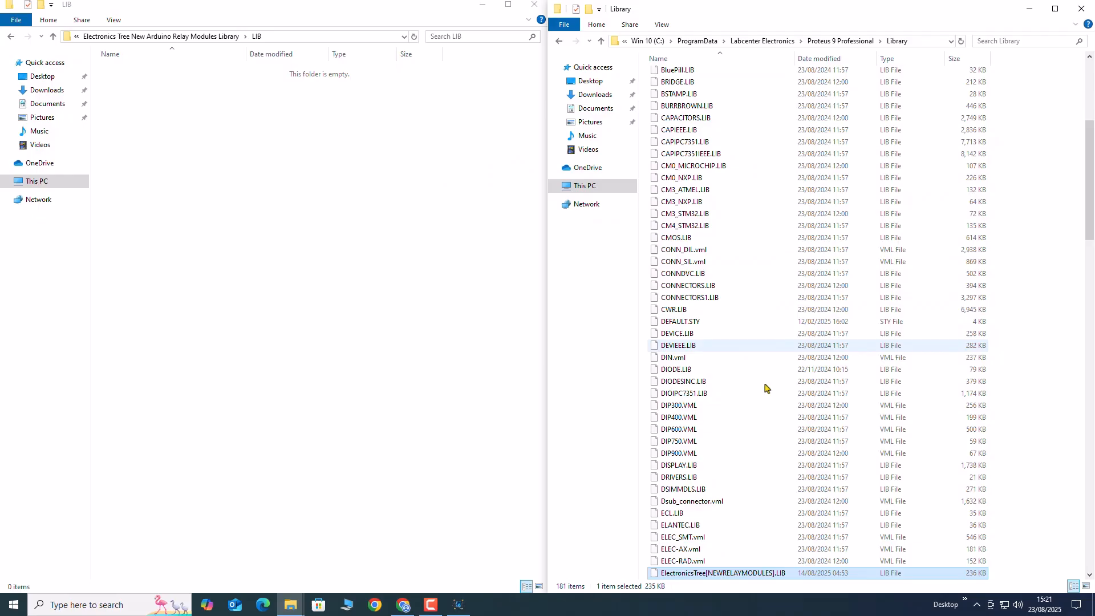
pyautogui.scroll(-3)
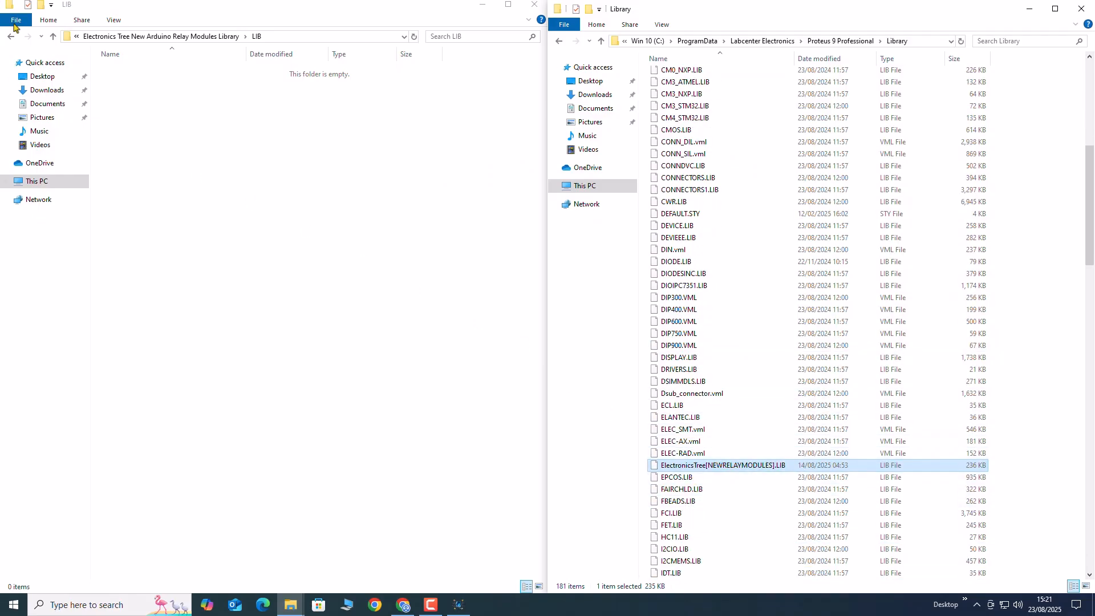
pyautogui.click(53, 36)
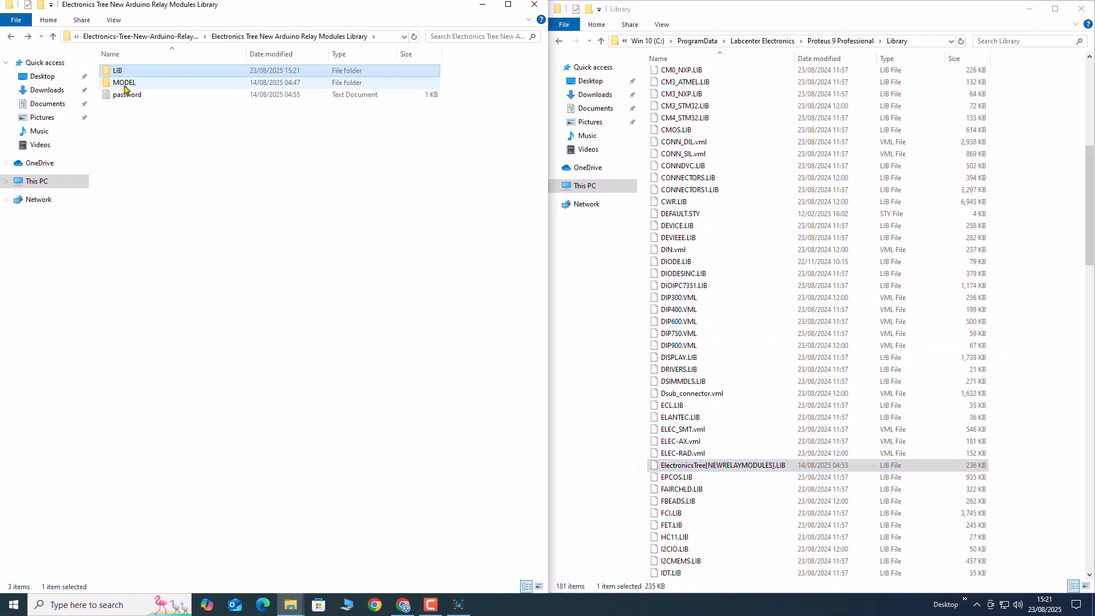
pyautogui.doubleClick(124, 82)
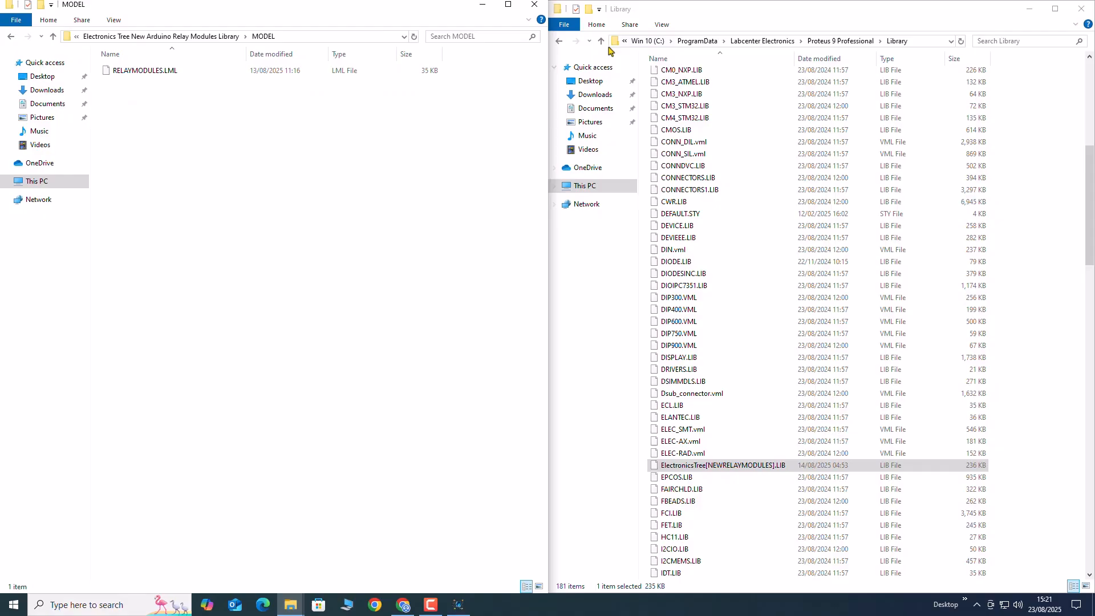
pyautogui.click(600, 40)
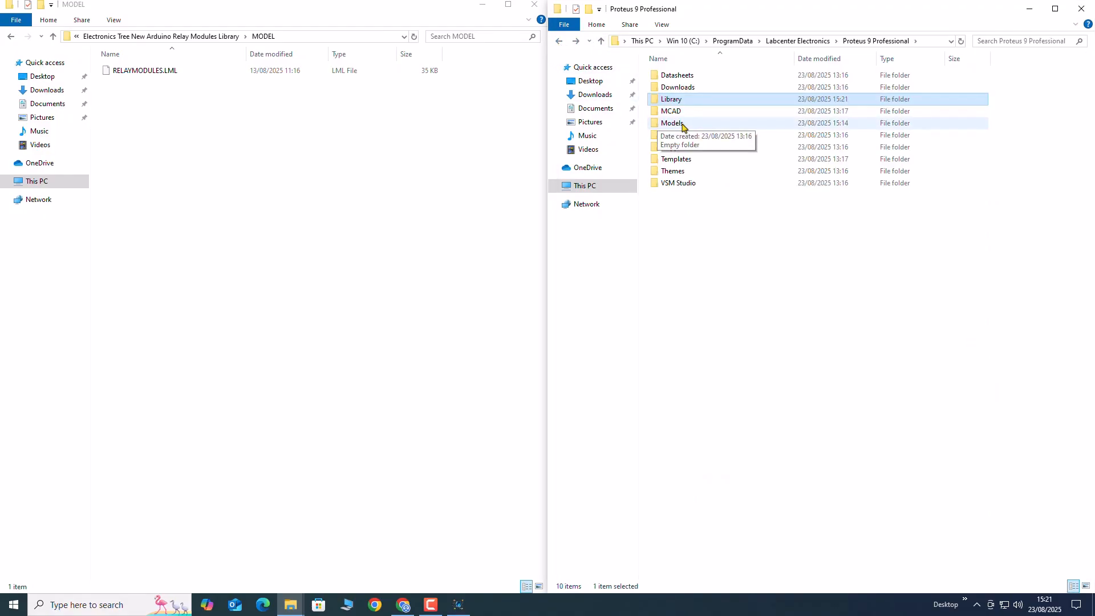
pyautogui.doubleClick(673, 123)
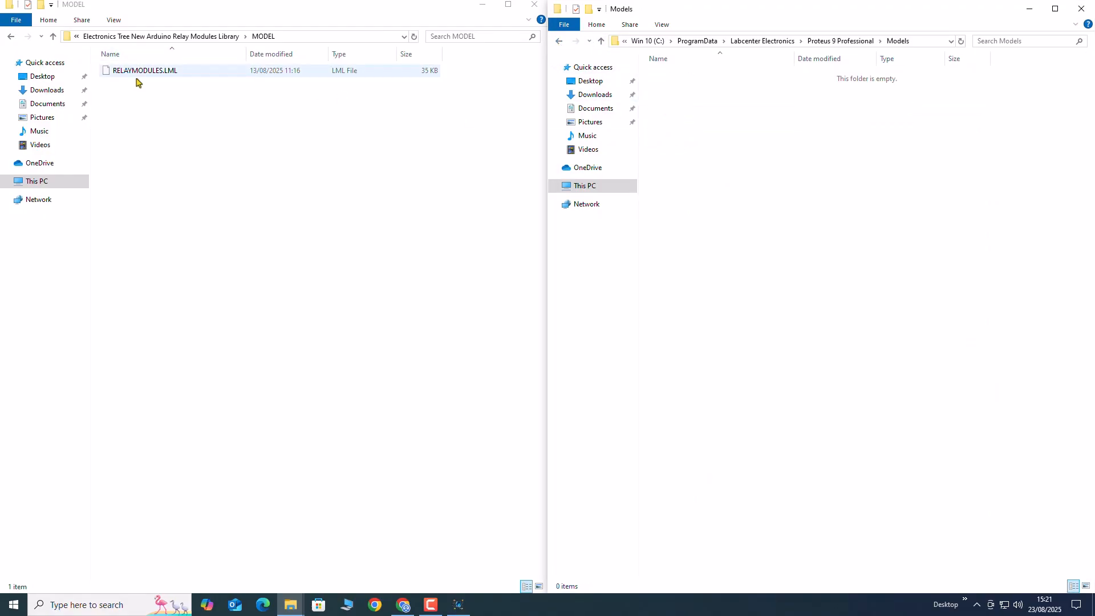
pyautogui.moveTo(144, 70); pyautogui.dragTo(694, 108)
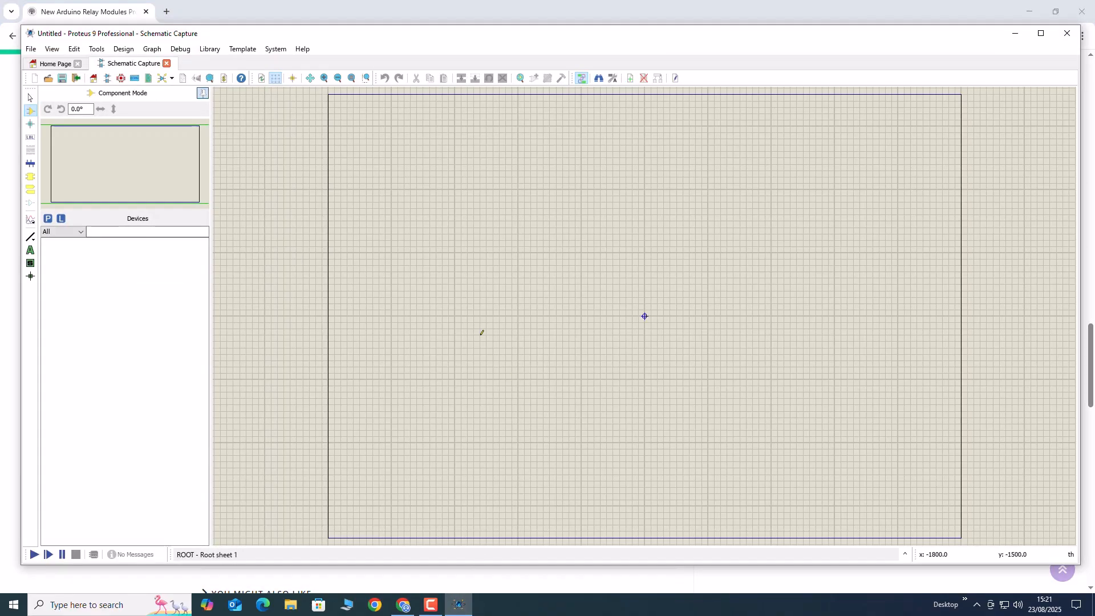
# Search the device picker for 'relay', browse the 368 results, and close it without choosing
pyautogui.click(48, 219)
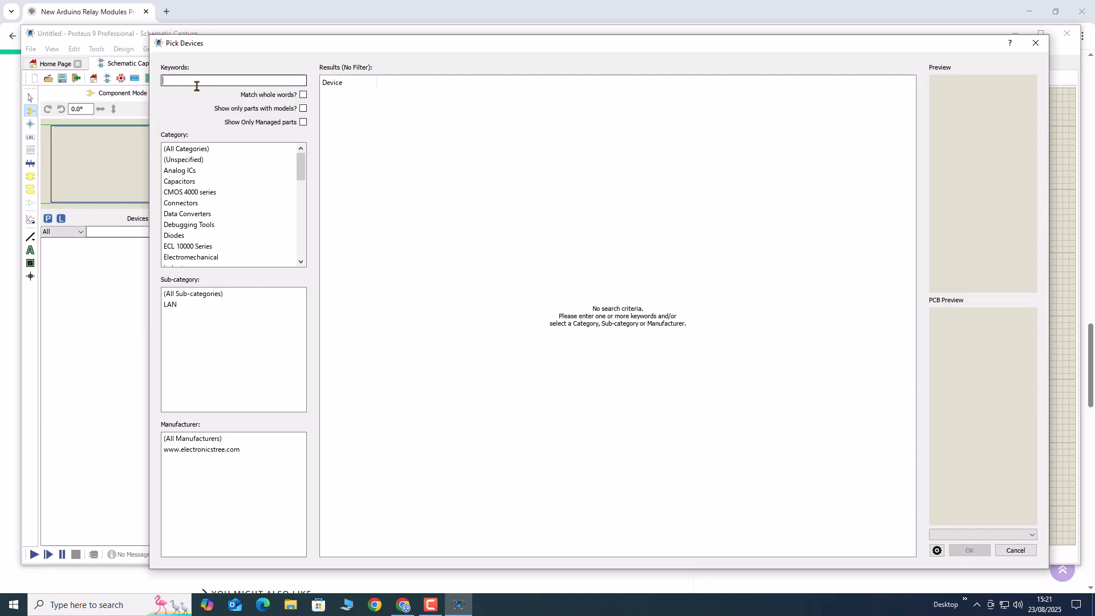
pyautogui.write('relay')
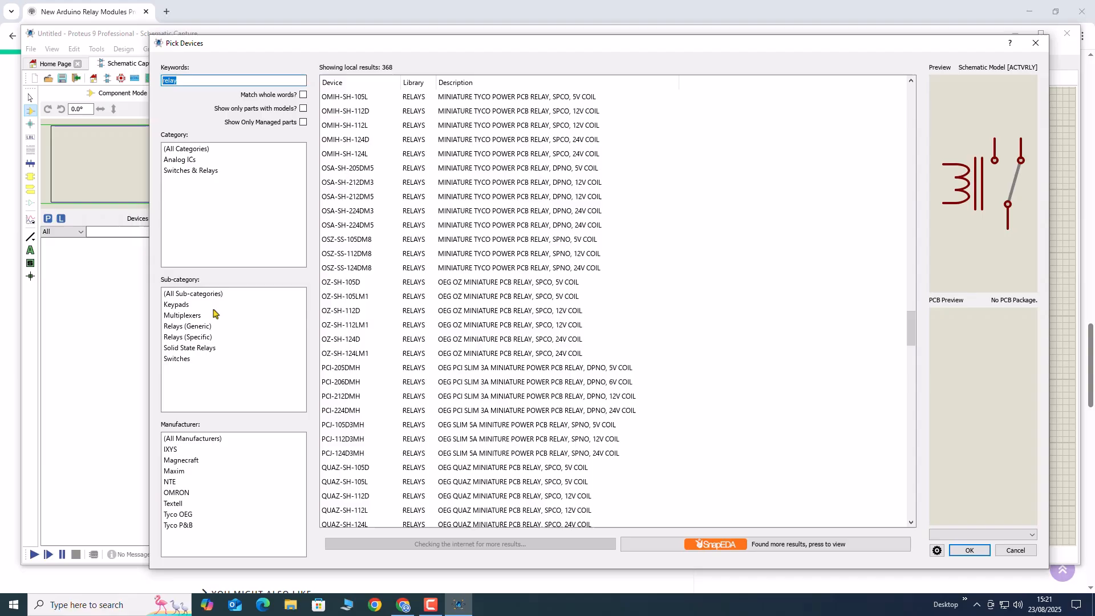
pyautogui.scroll(-3)
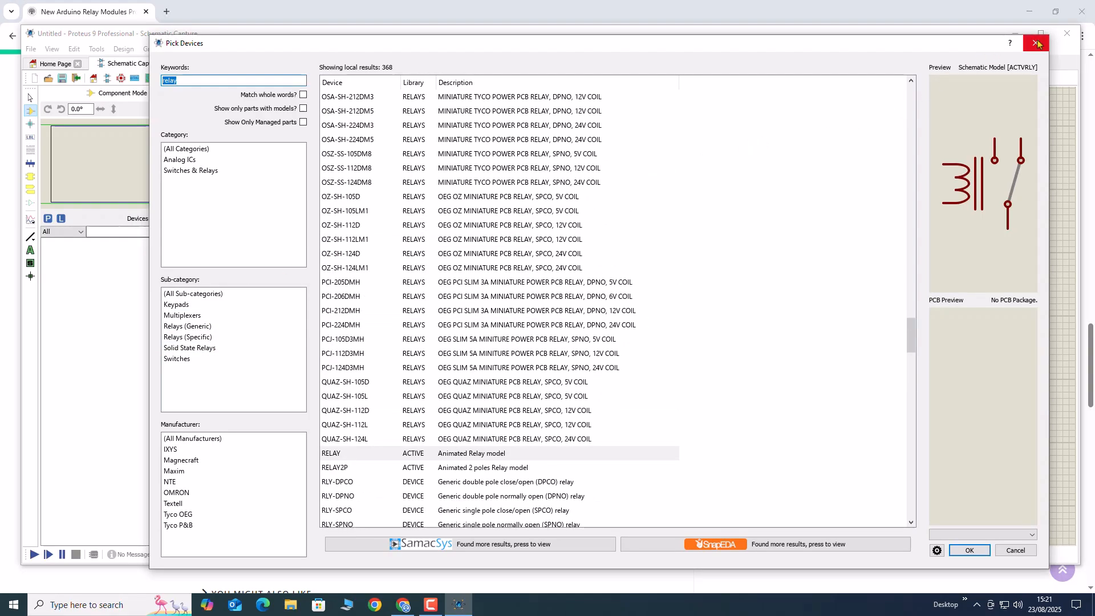
pyautogui.click(1036, 42)
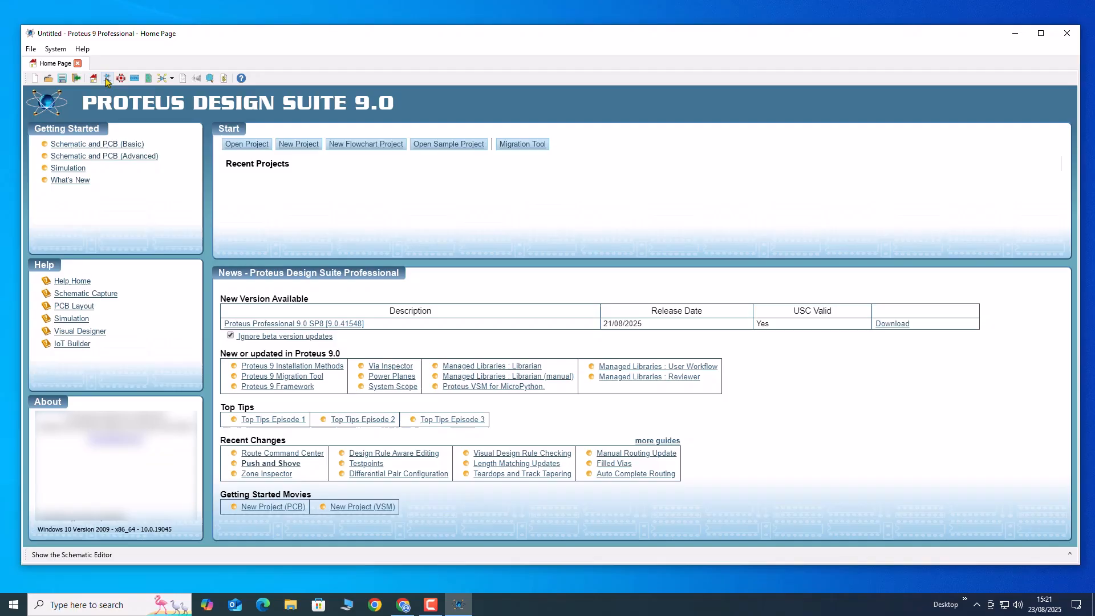
# Open the schematic editor and search the device picker for 'relay'
pyautogui.click(93, 78)
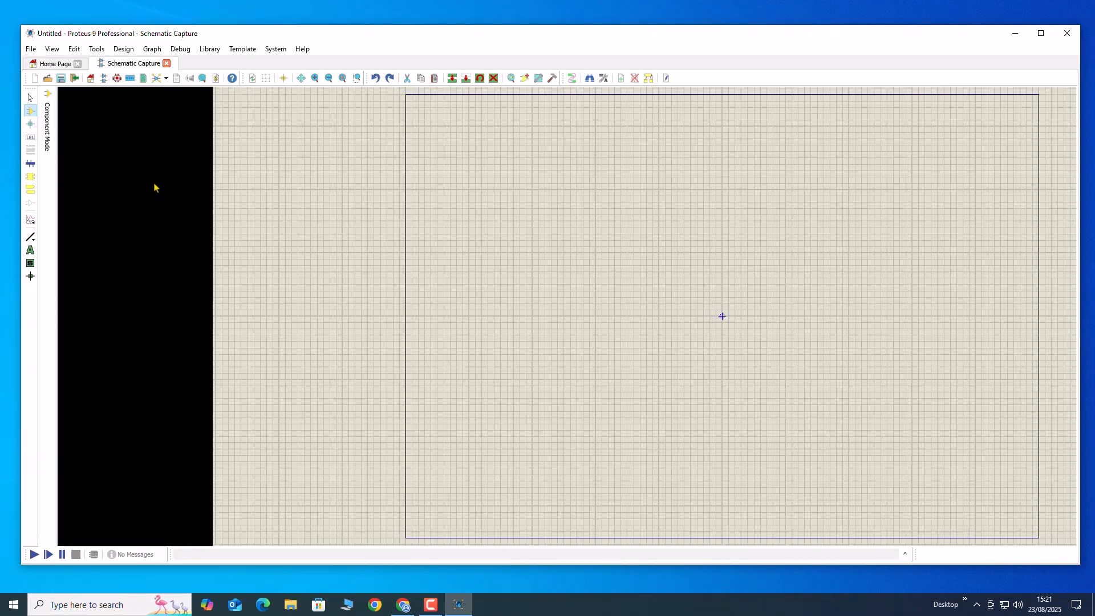
pyautogui.click(31, 110)
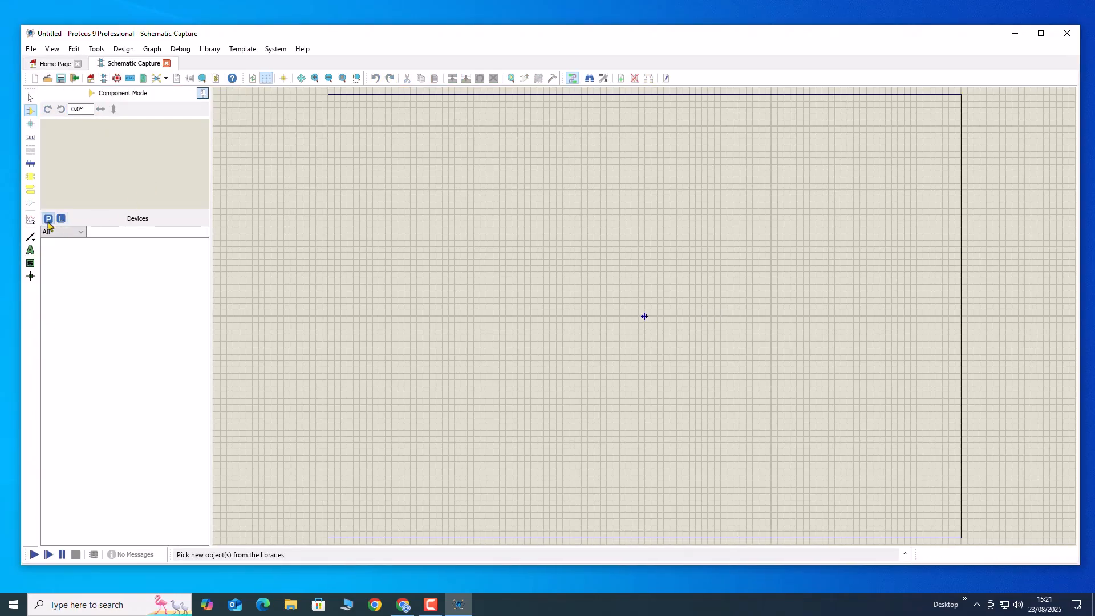
pyautogui.click(47, 218)
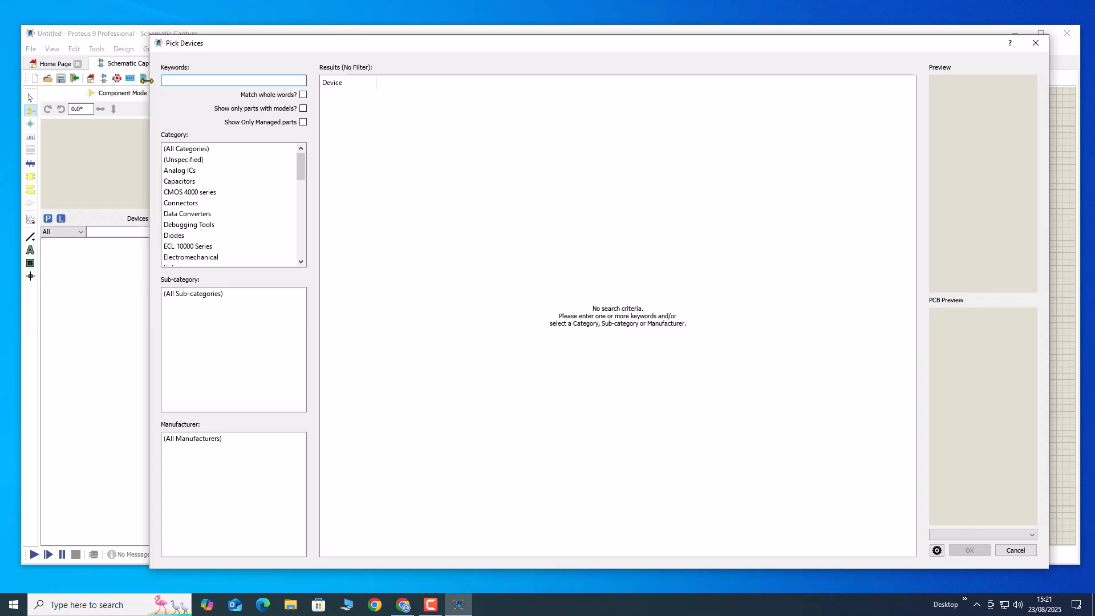
pyautogui.write('relay')
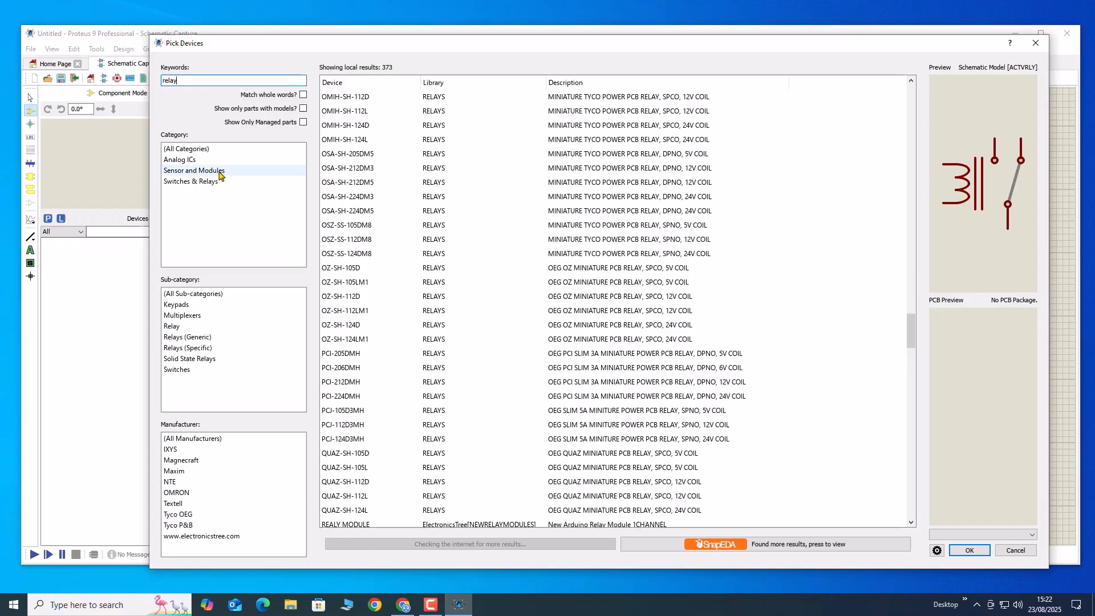
# Filter to Sensor and Modules, then add the 4- and 8-channel relay modules to the parts list
pyautogui.click(193, 170)
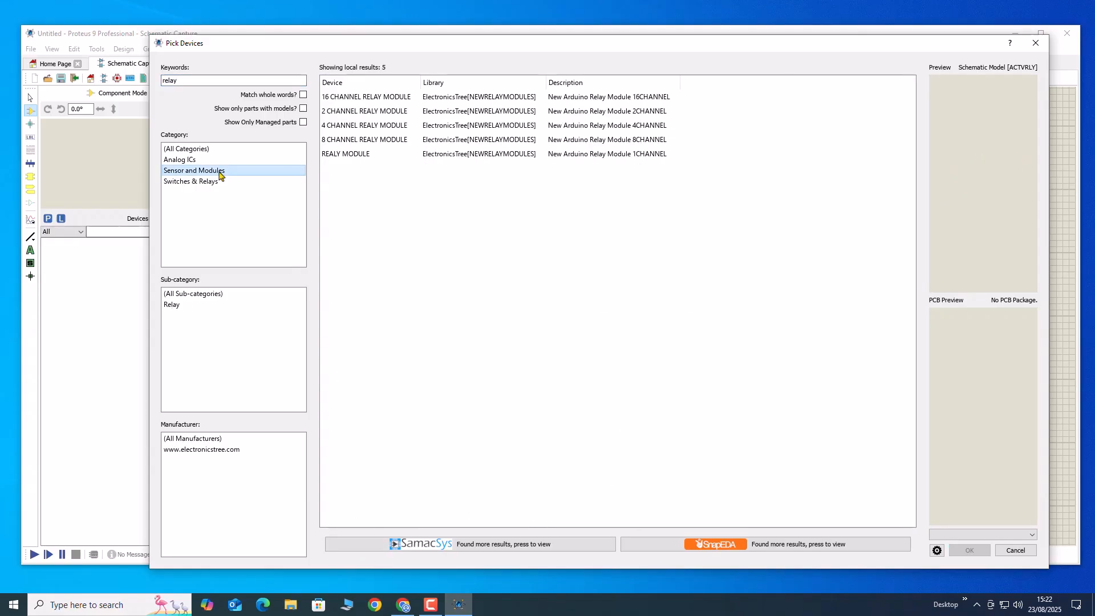
pyautogui.click(367, 96)
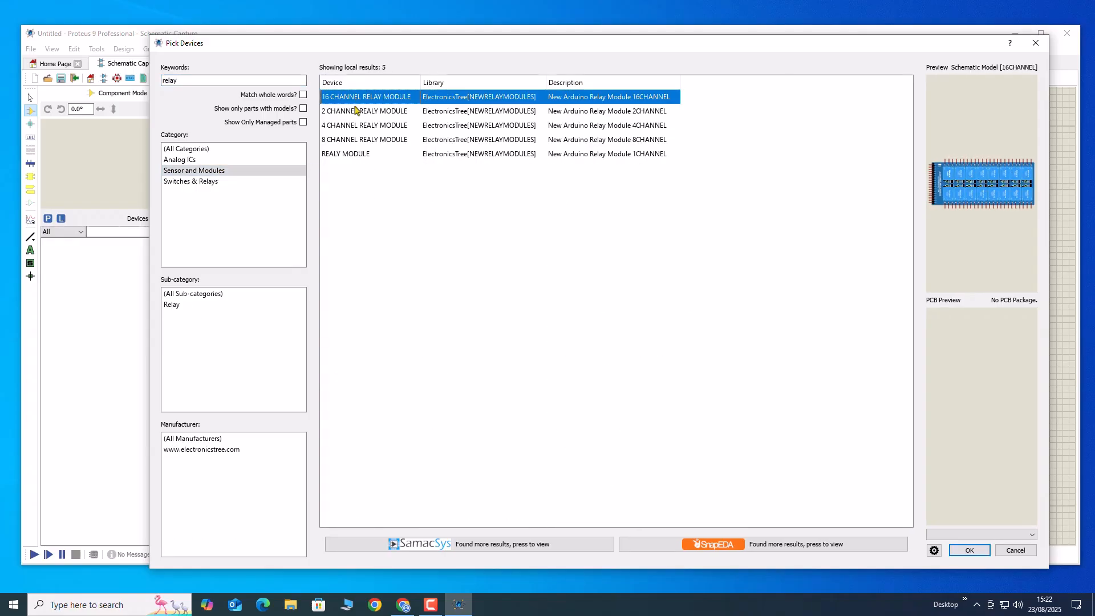
pyautogui.click(364, 124)
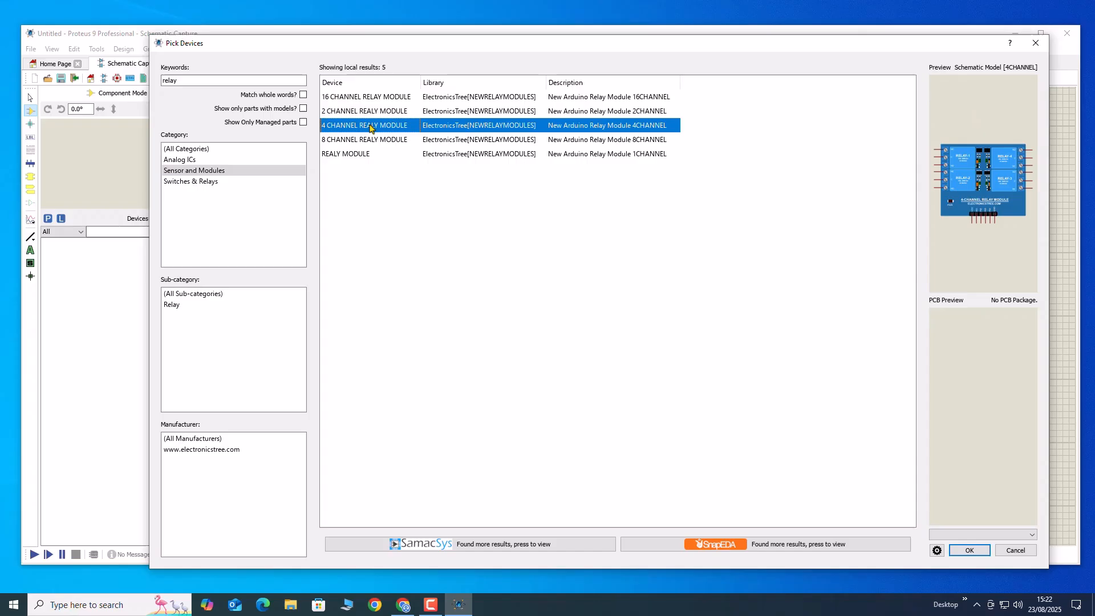
pyautogui.click(384, 139)
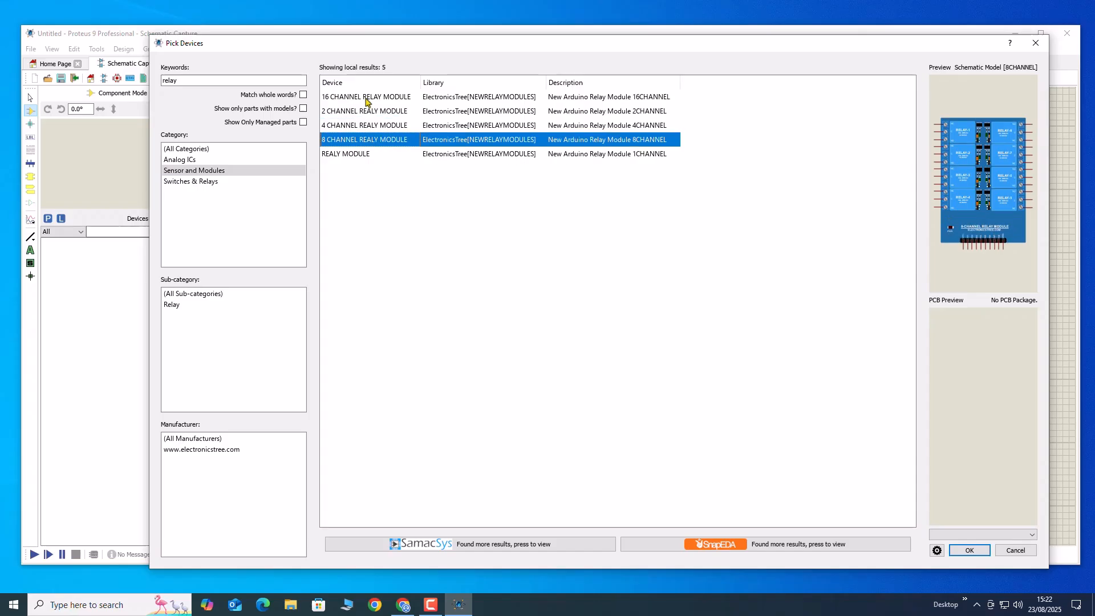
pyautogui.click(363, 125)
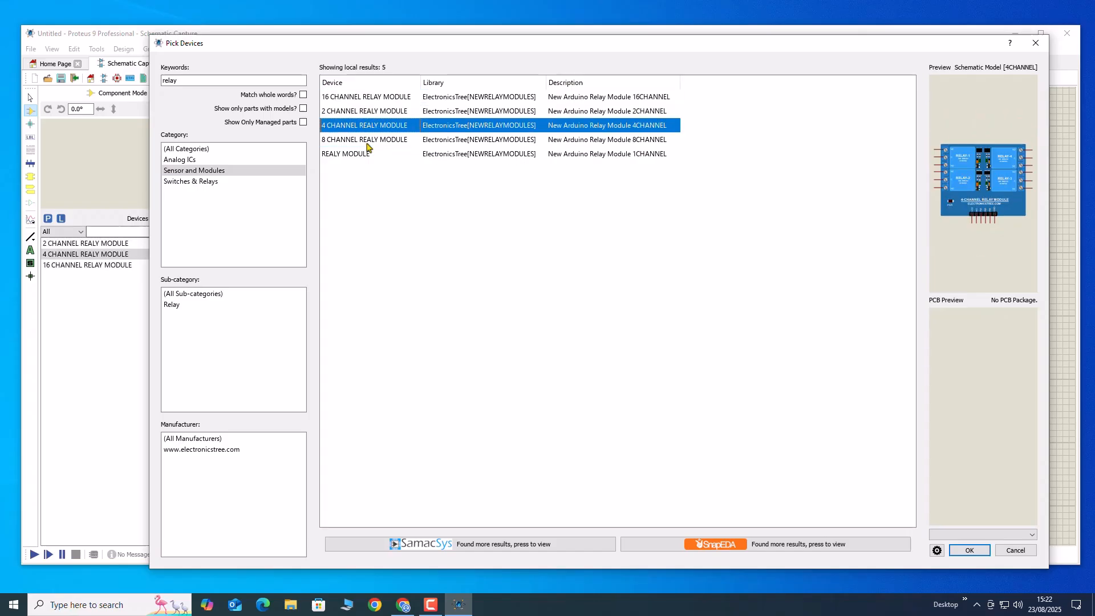
pyautogui.click(364, 139)
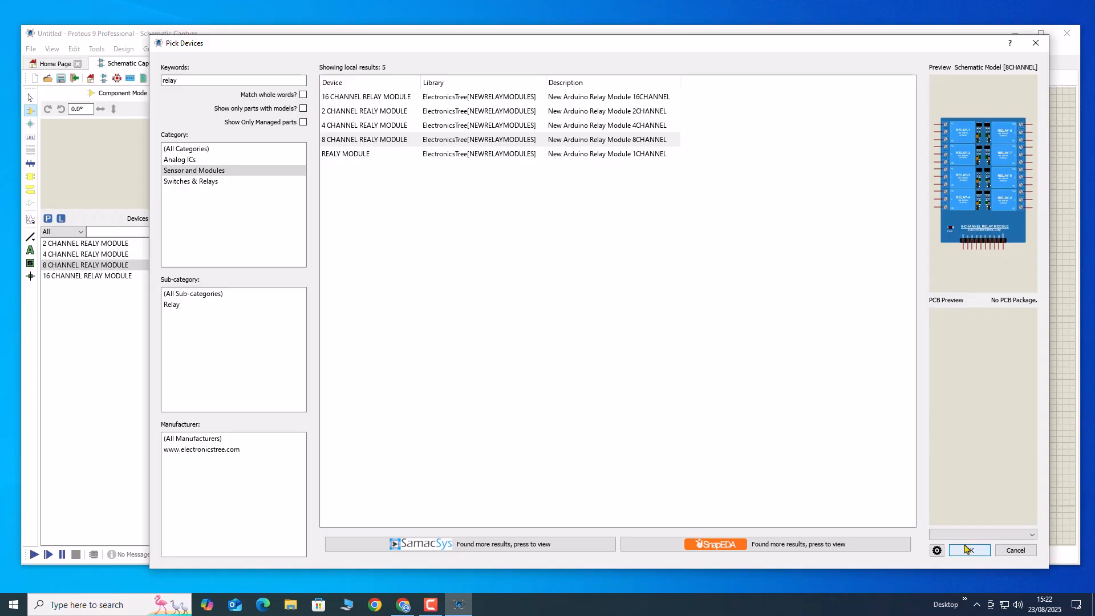
pyautogui.click(968, 550)
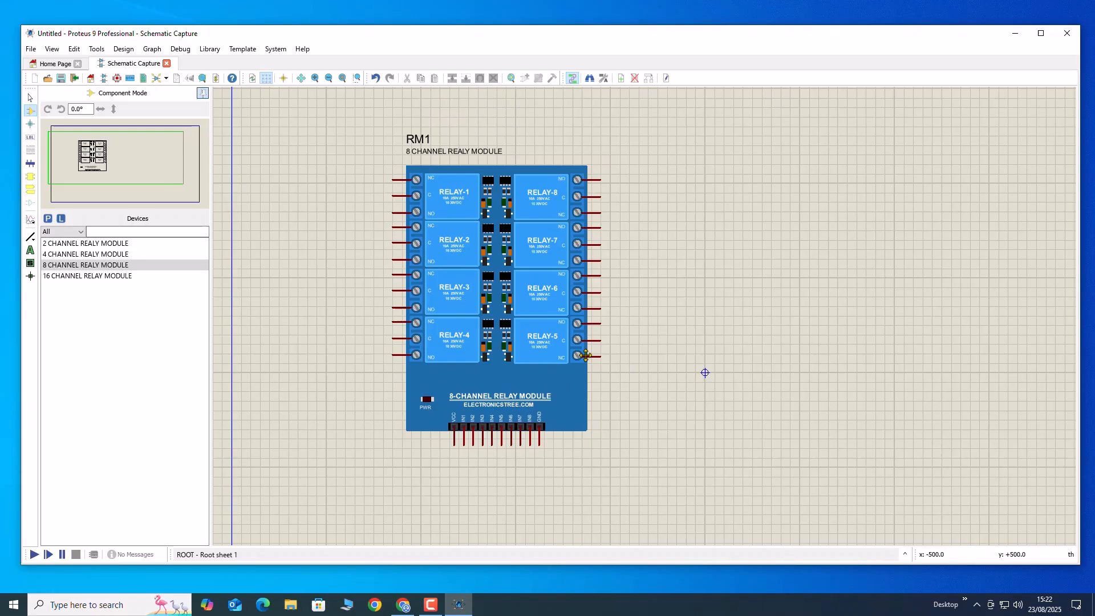
# Select the 2-channel relay module in the Devices list to preview it
pyautogui.click(86, 243)
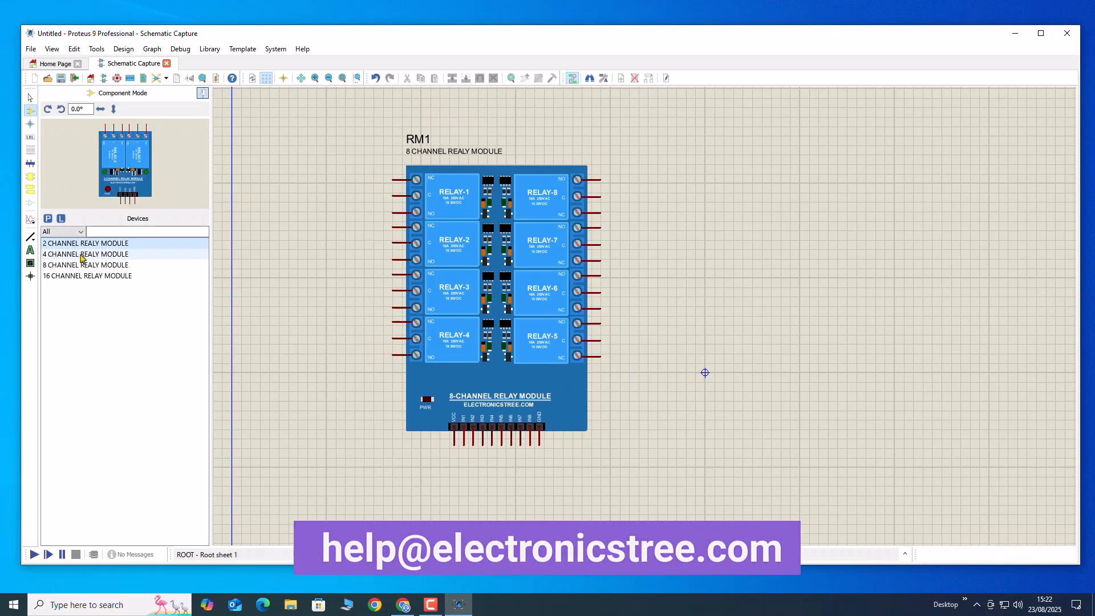
pyautogui.click(86, 243)
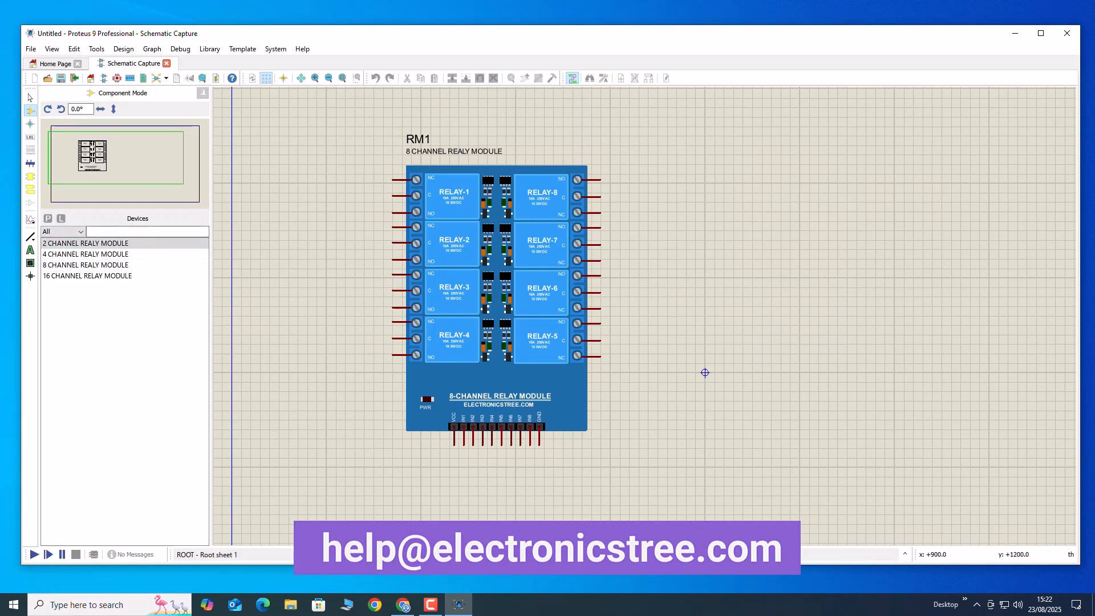